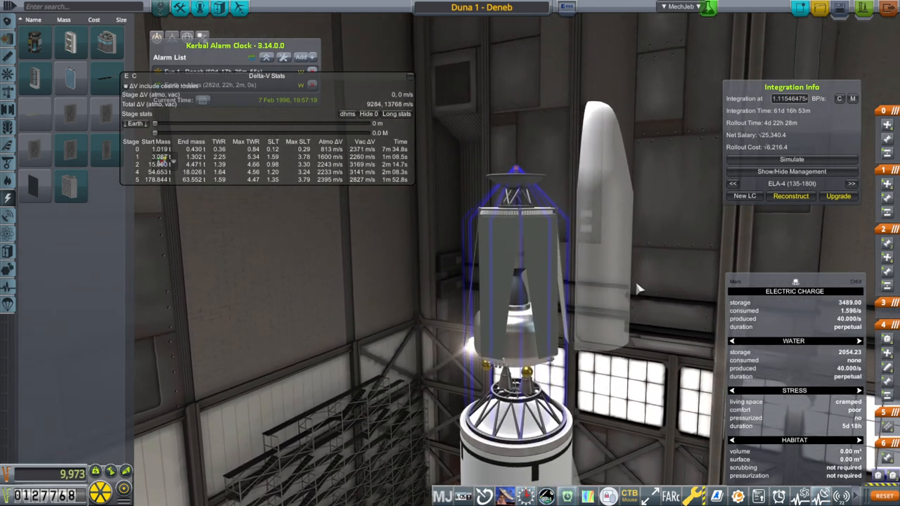
Step: Switch the upper stage's Gamma 2 engine to Larch-2, giving 13,886 m/s vacuum delta-v
left_click(541, 261)
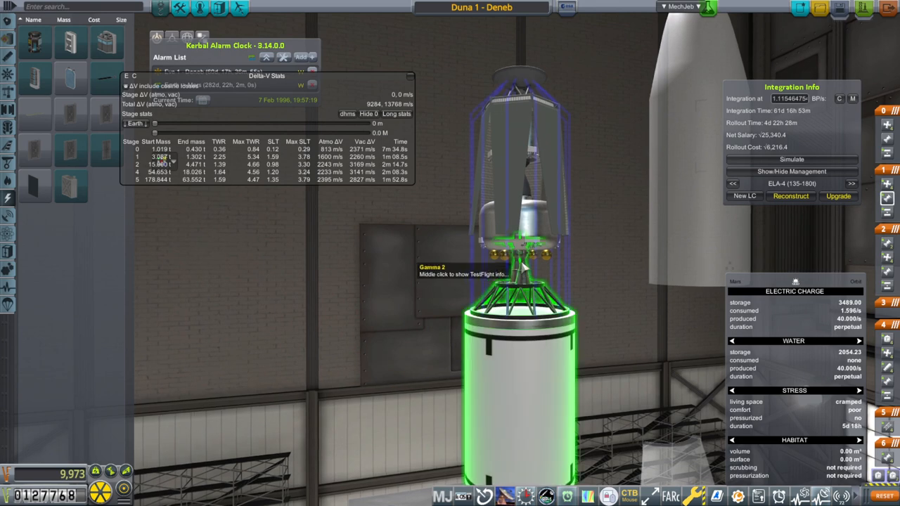
middle_click(524, 260)
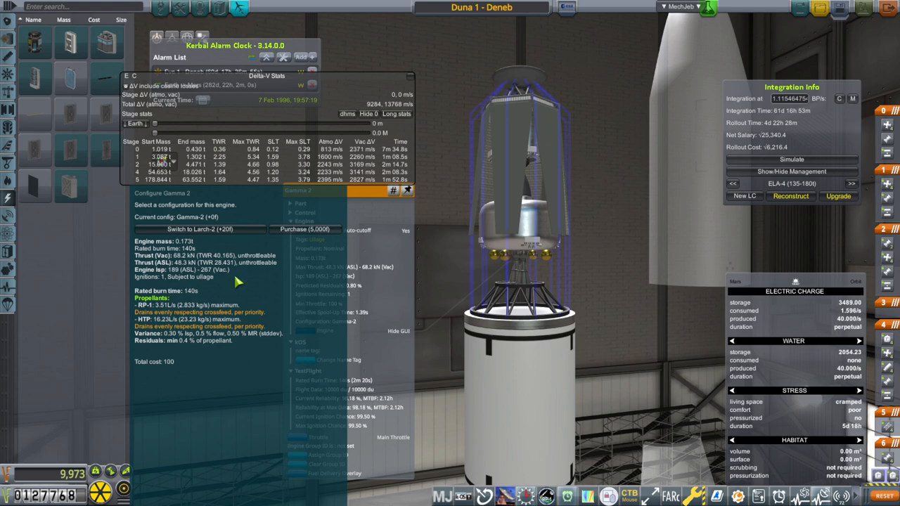
mouse_move(208, 233)
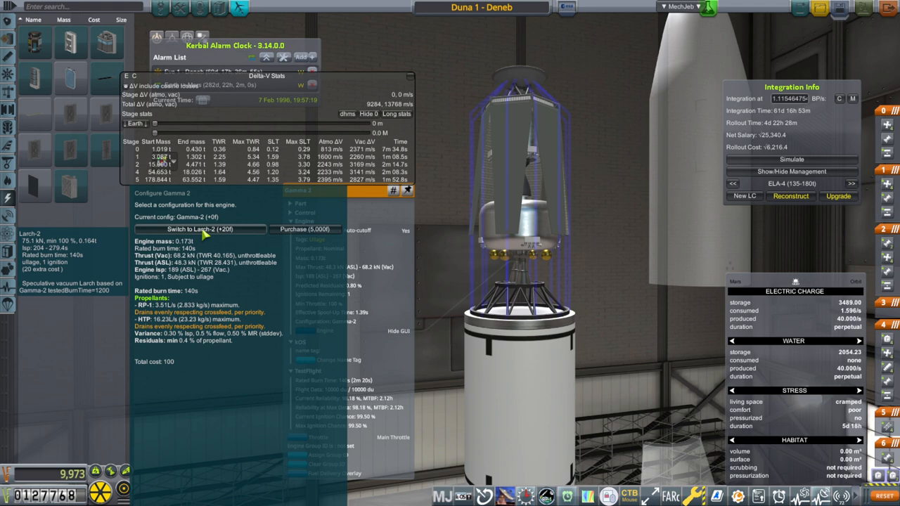
left_click(200, 230)
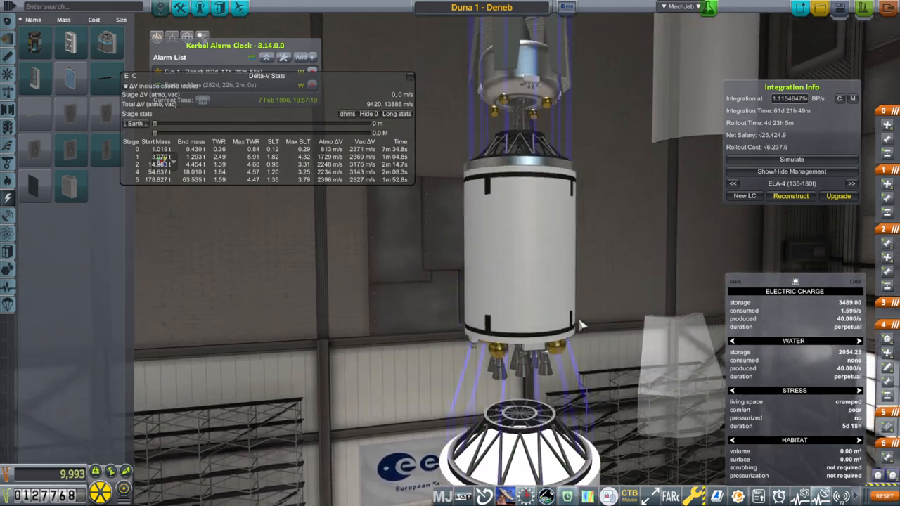
Step: Go back to the Space Center and show the stored Dionysus I's Options
left_click(531, 253)
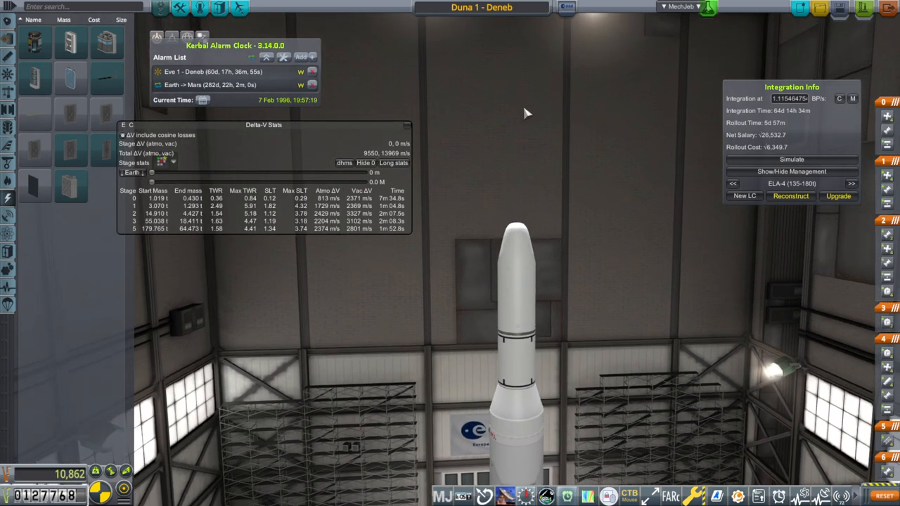
mouse_move(780, 184)
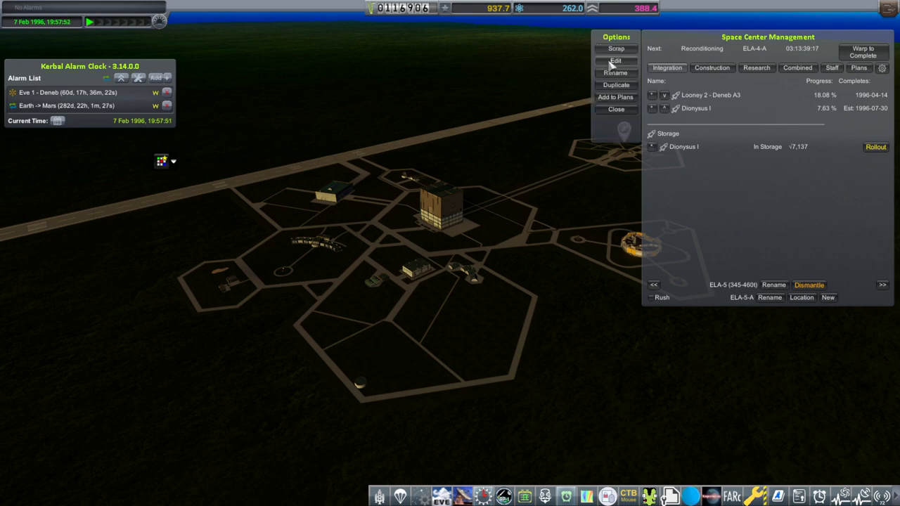
Step: Edit the stored Dionysus I and save its edits from Integration Info
left_click(616, 64)
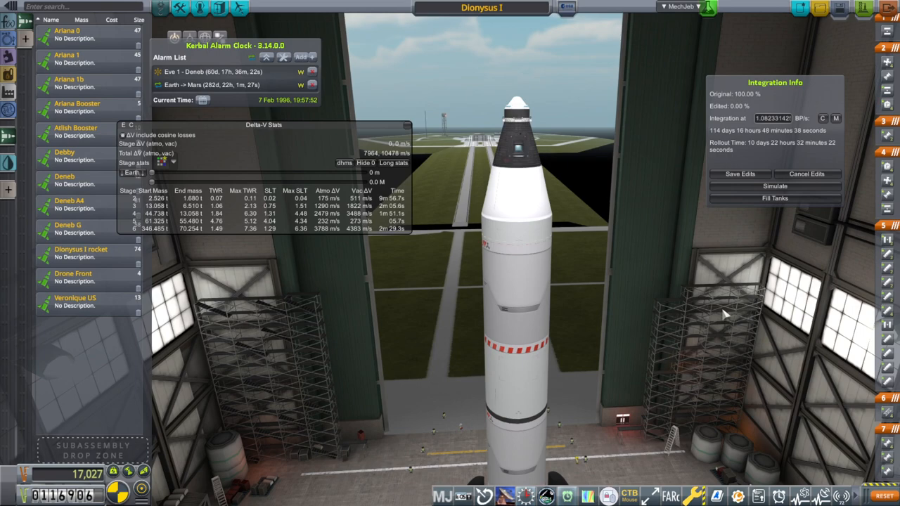
mouse_move(729, 176)
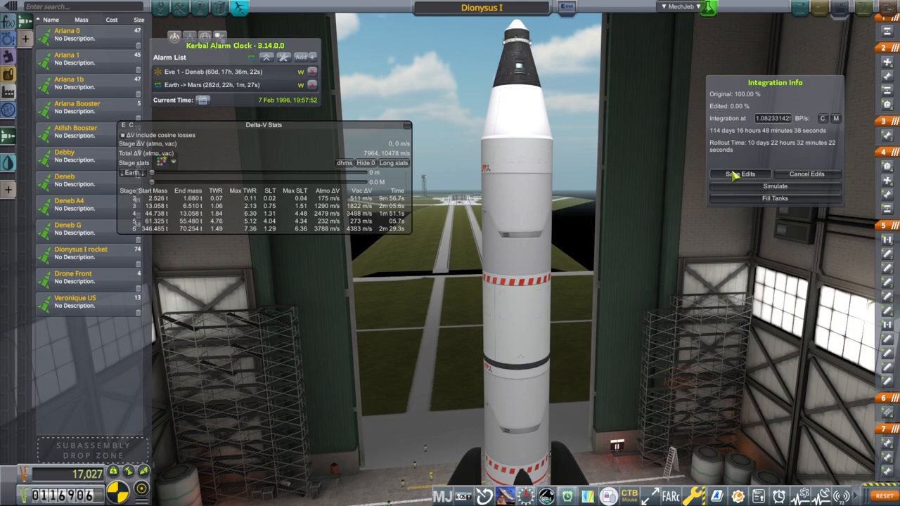
left_click(740, 174)
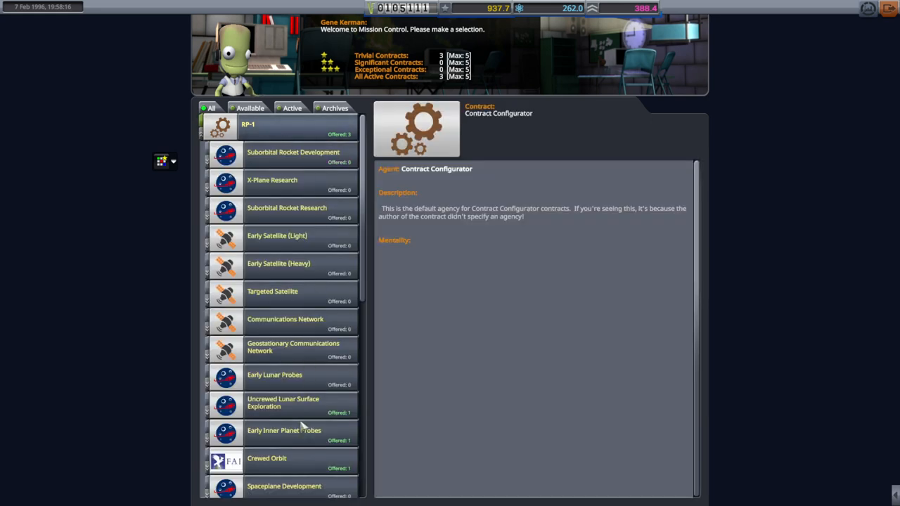
Step: Check the Orbital Test Flight (Uncrewed) and First Orbital Flight (Crewed) contracts, then return
left_click(266, 460)
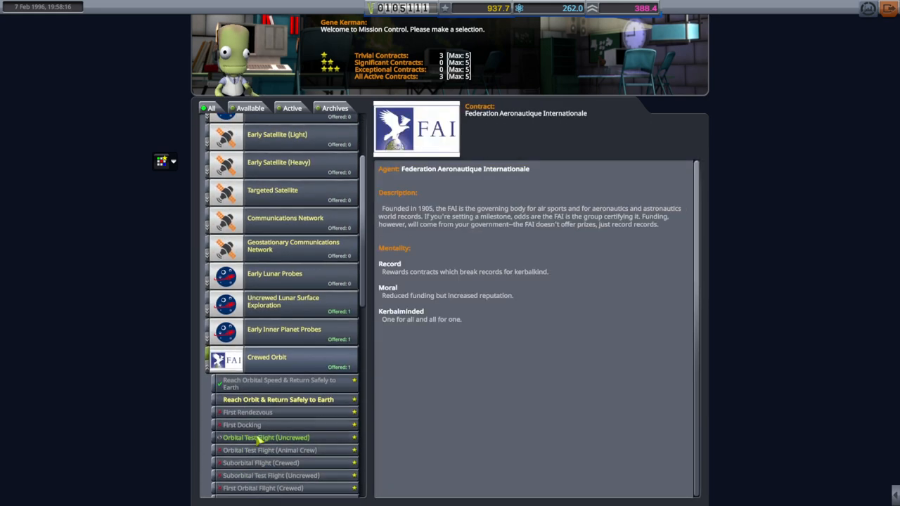
left_click(275, 437)
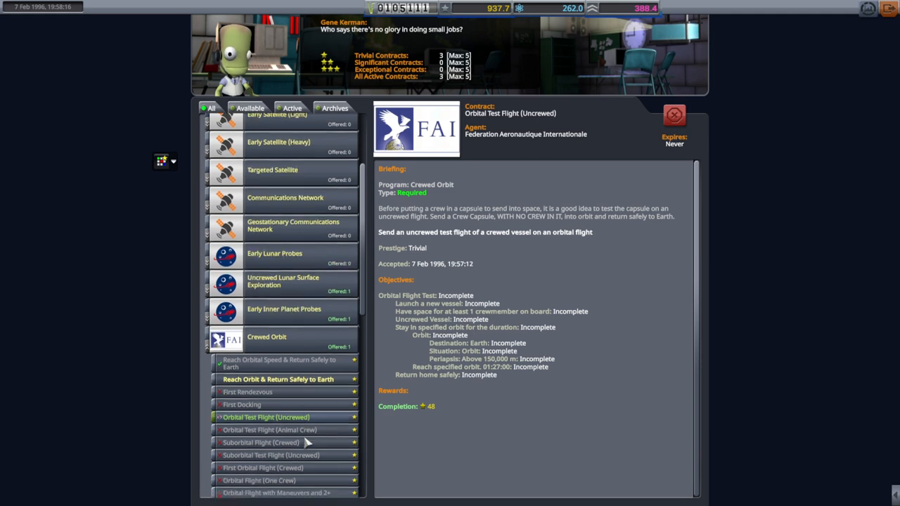
scroll("down", 3)
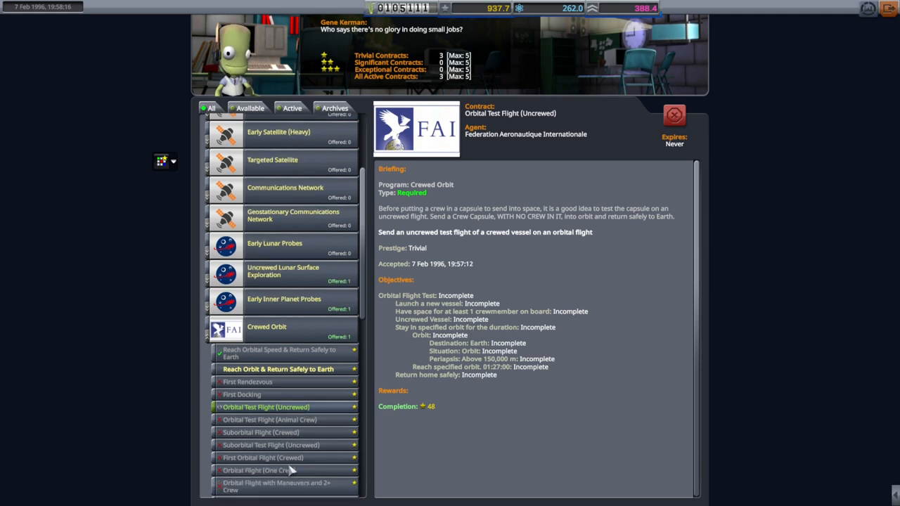
left_click(269, 457)
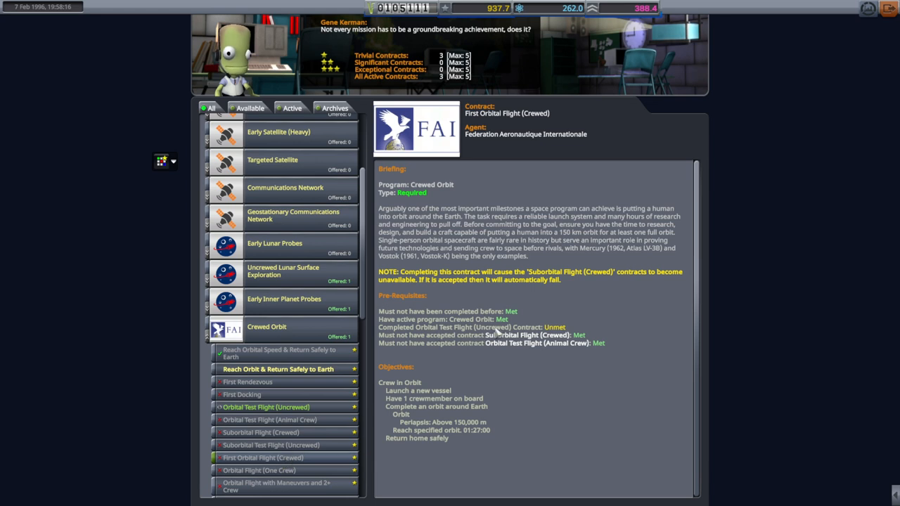
left_click(266, 407)
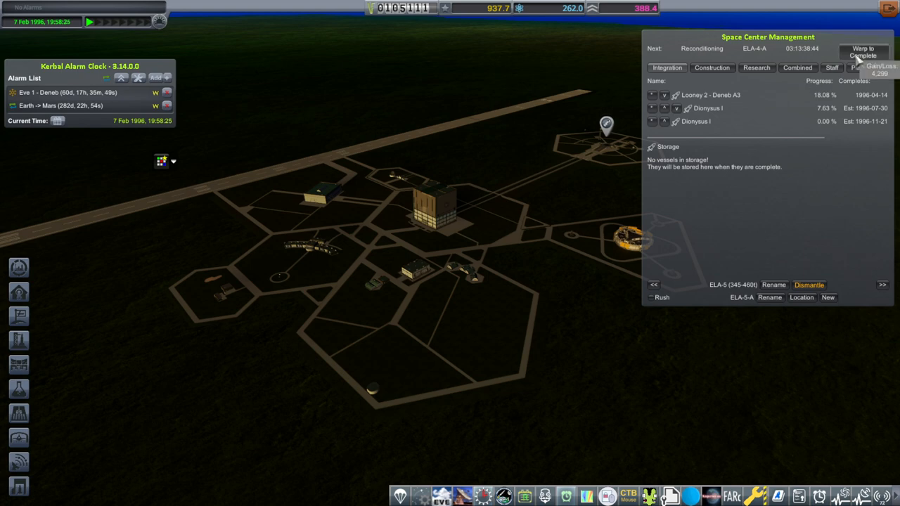
Step: Warp to completion of pad reconditioning, advancing to 11 Feb 1996
left_click(860, 51)
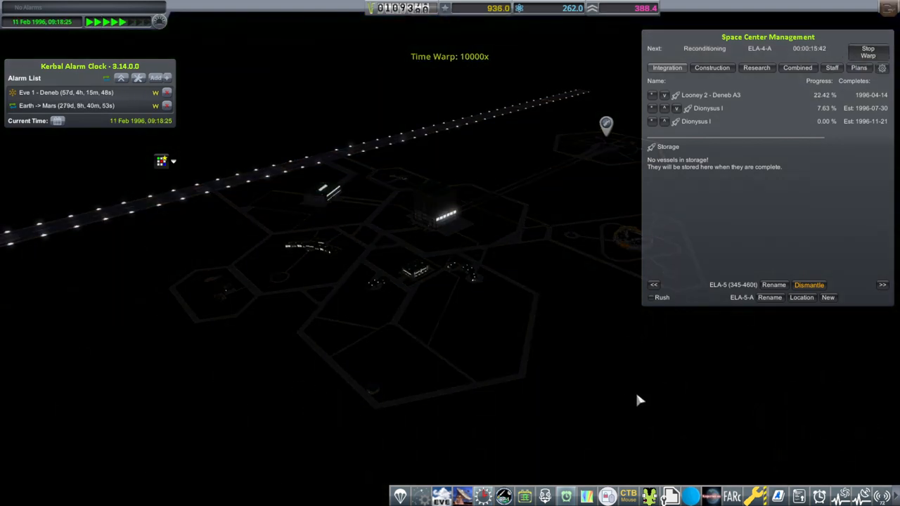
left_click(756, 67)
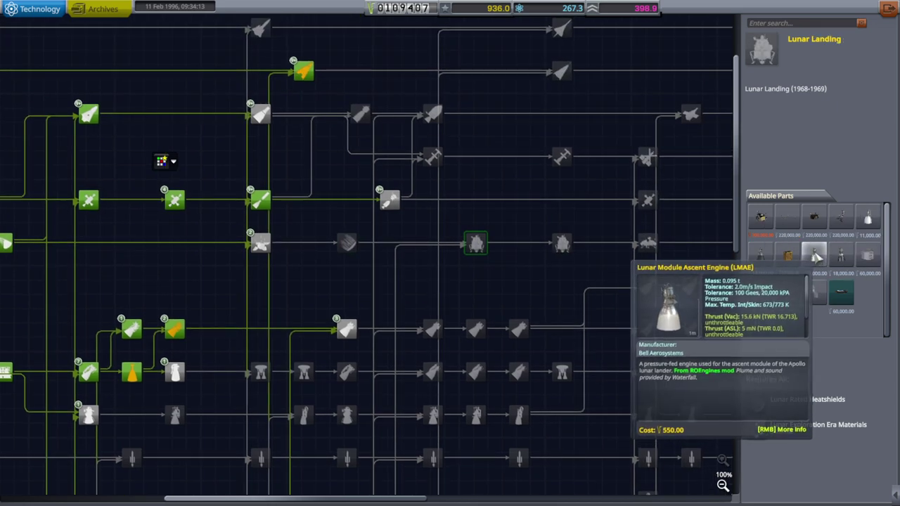
mouse_move(760, 256)
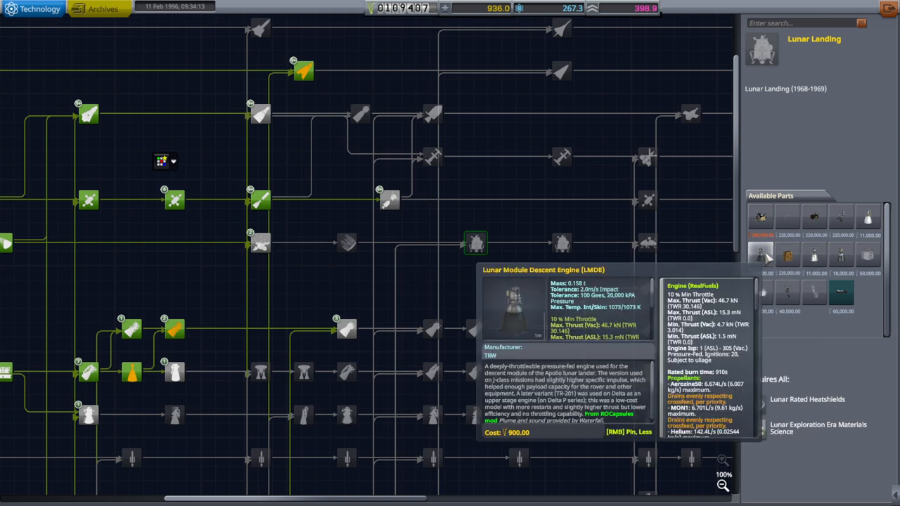
mouse_move(814, 258)
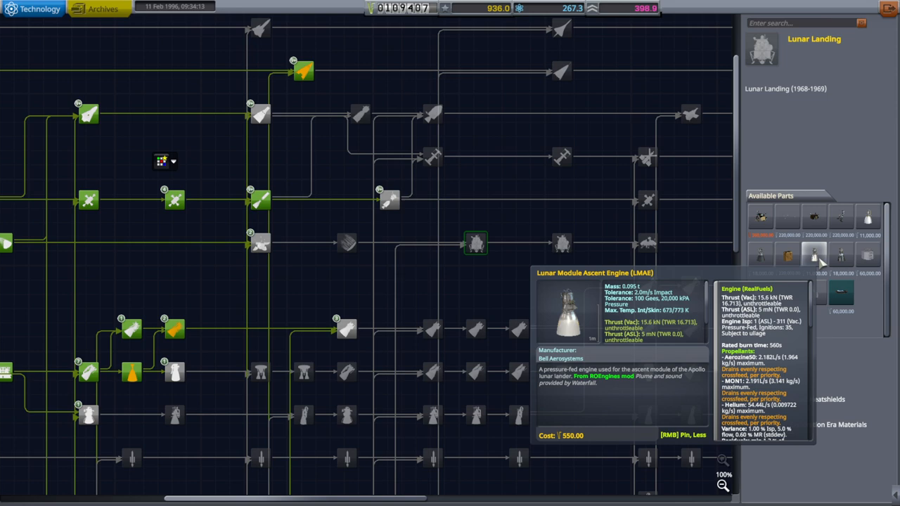
mouse_move(786, 258)
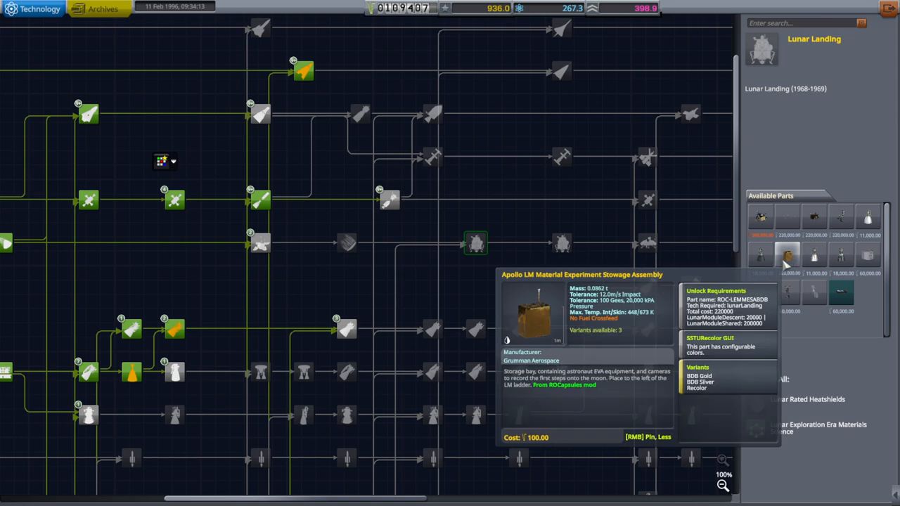
mouse_move(765, 257)
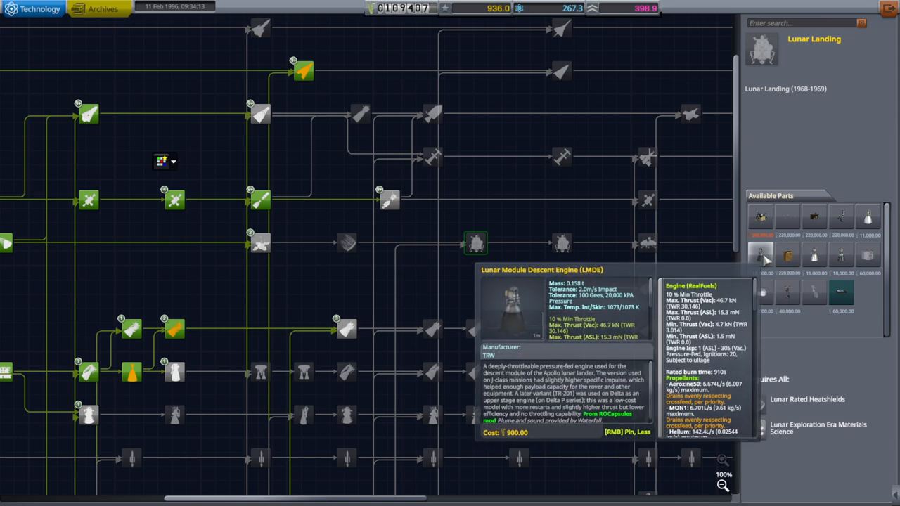
mouse_move(850, 258)
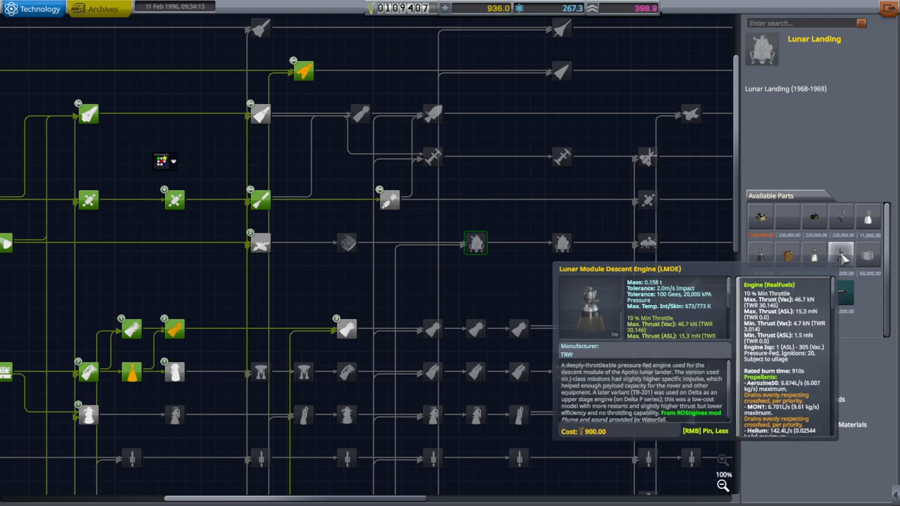
mouse_move(708, 269)
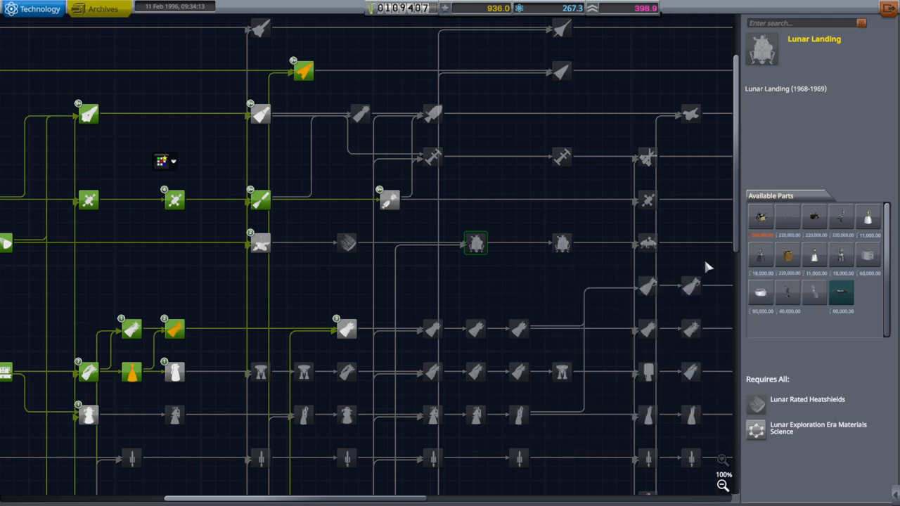
mouse_move(560, 244)
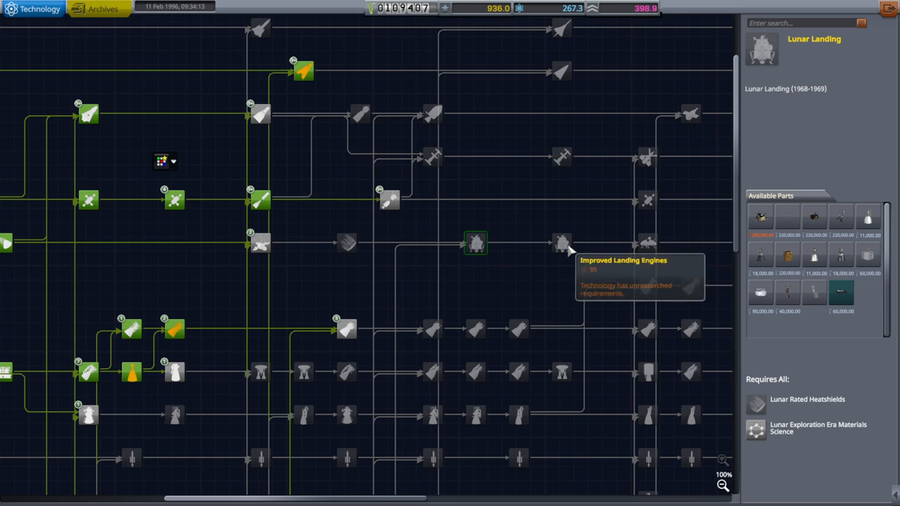
Step: Show the Improved Landing Engines node details in the tech tree
left_click(475, 243)
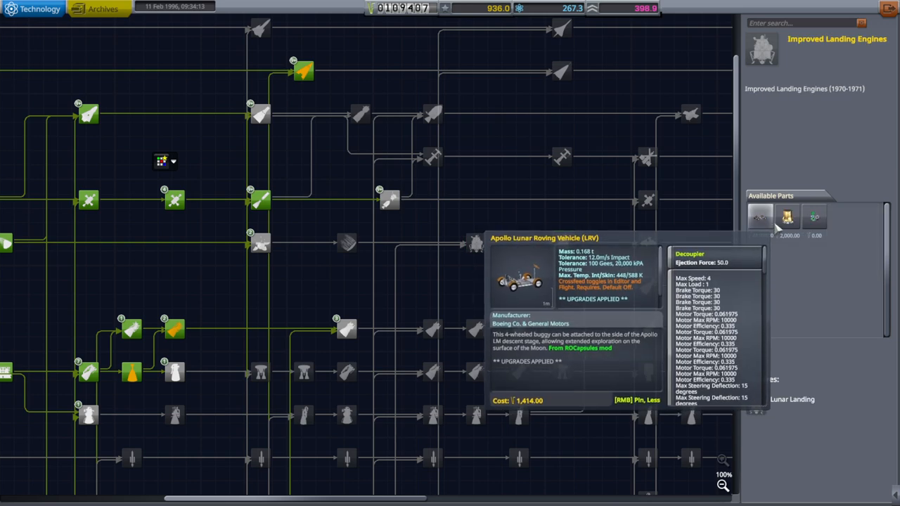
mouse_move(786, 218)
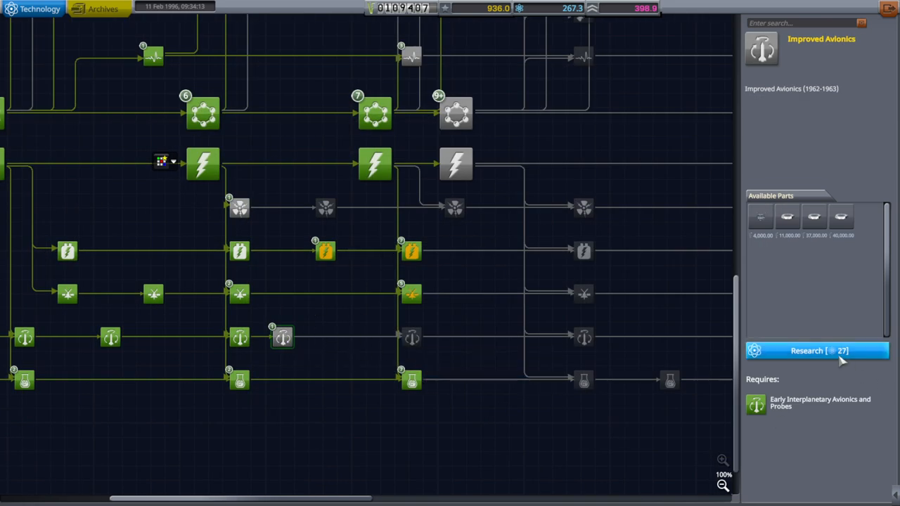
Step: Research Improved Avionics, Mature Avionics and Probes, and Lunar Exploration Era Electronics Research
left_click(413, 338)
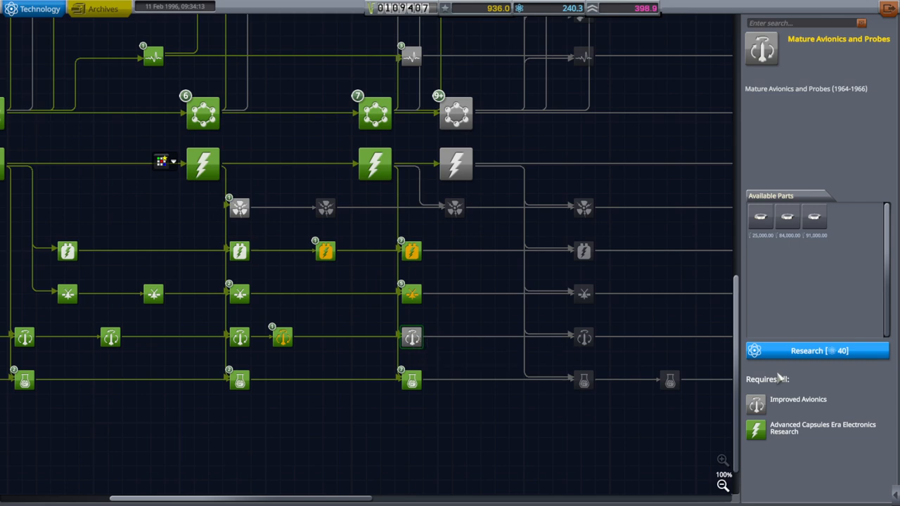
left_click(582, 208)
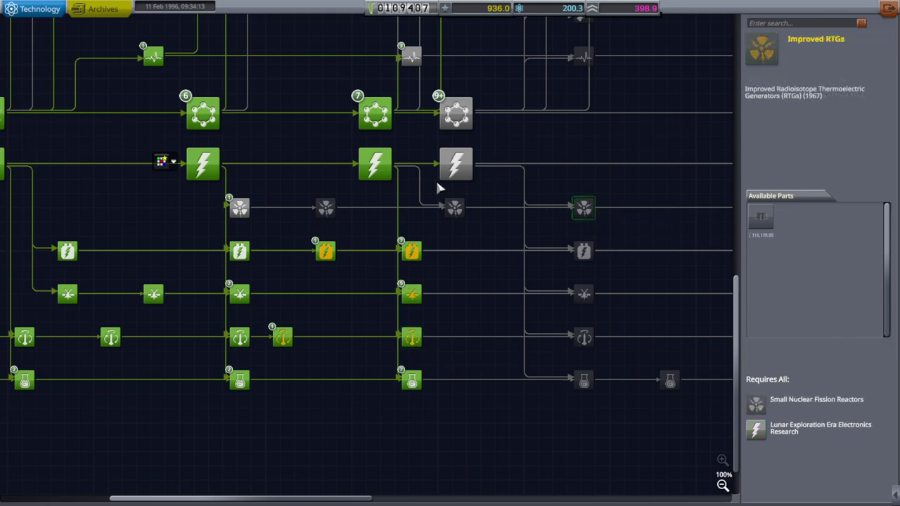
left_click(459, 165)
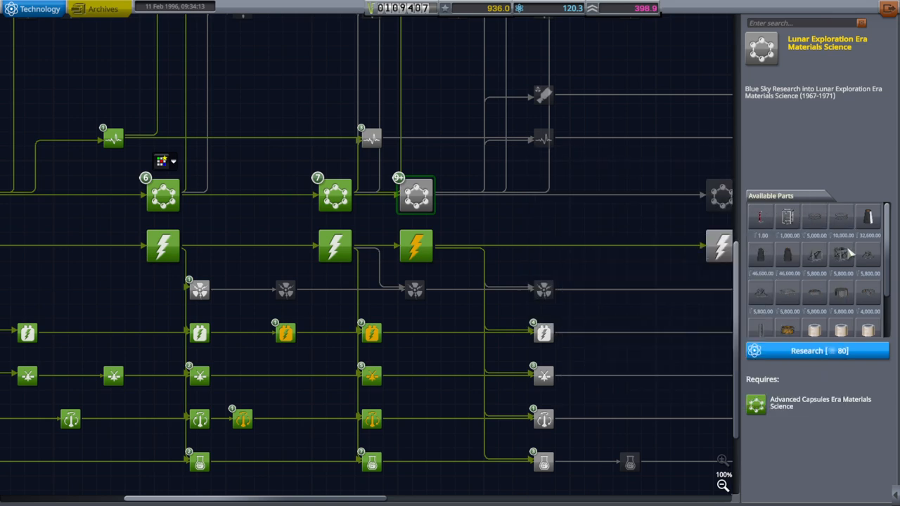
left_click(817, 351)
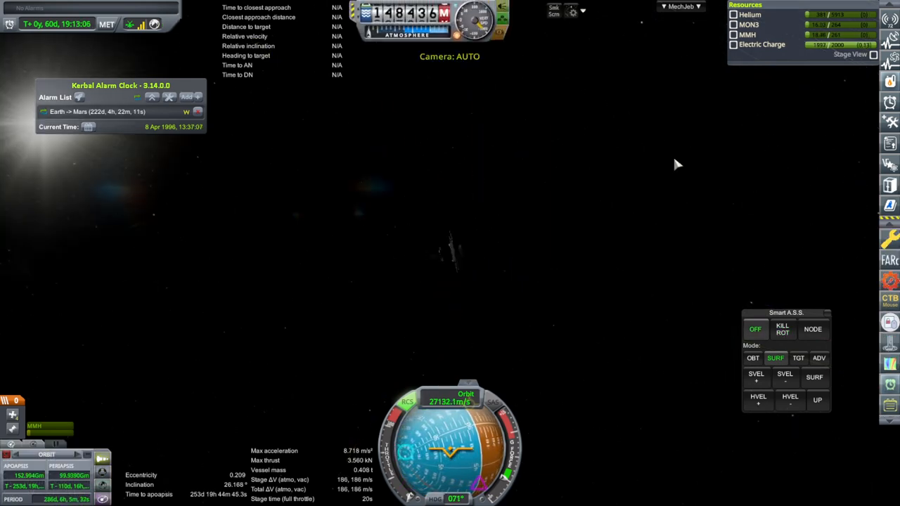
Step: Add an SOI Change alarm for Eve 1 - Deneb in Kerbal Alarm Clock
left_click(783, 328)
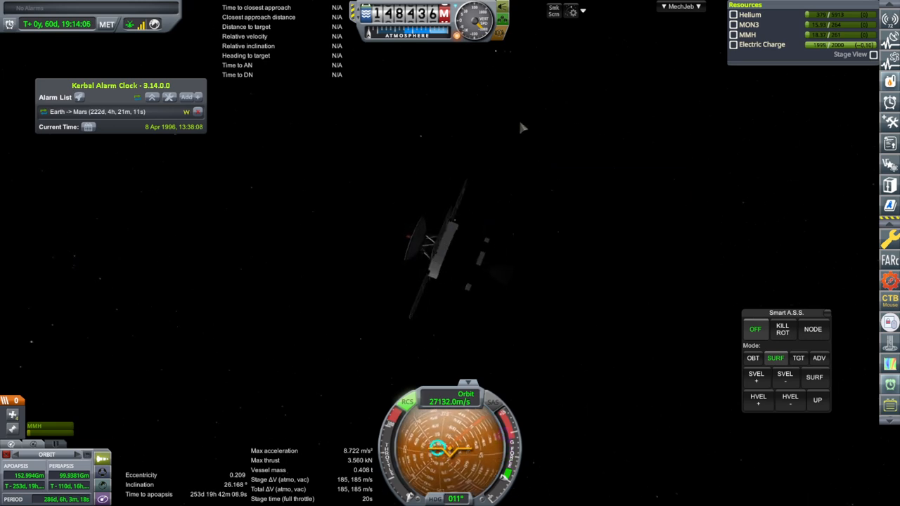
left_click(186, 96)
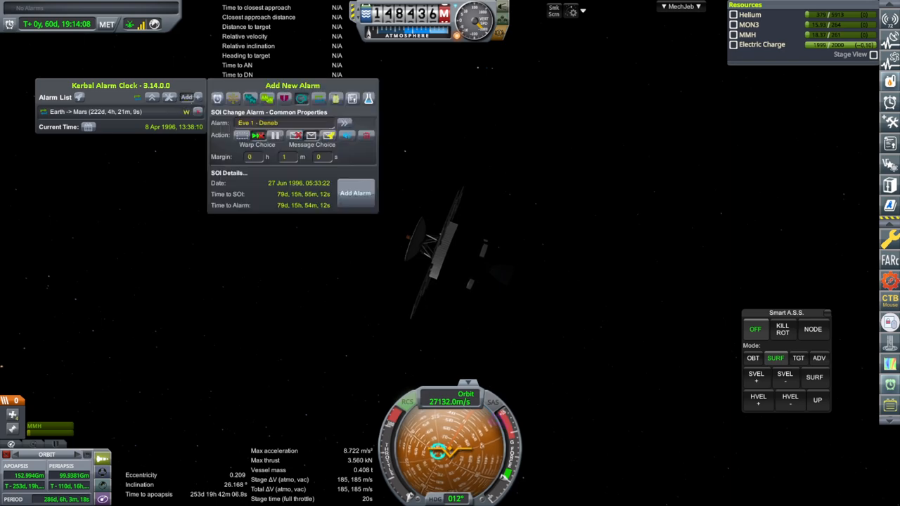
left_click(355, 194)
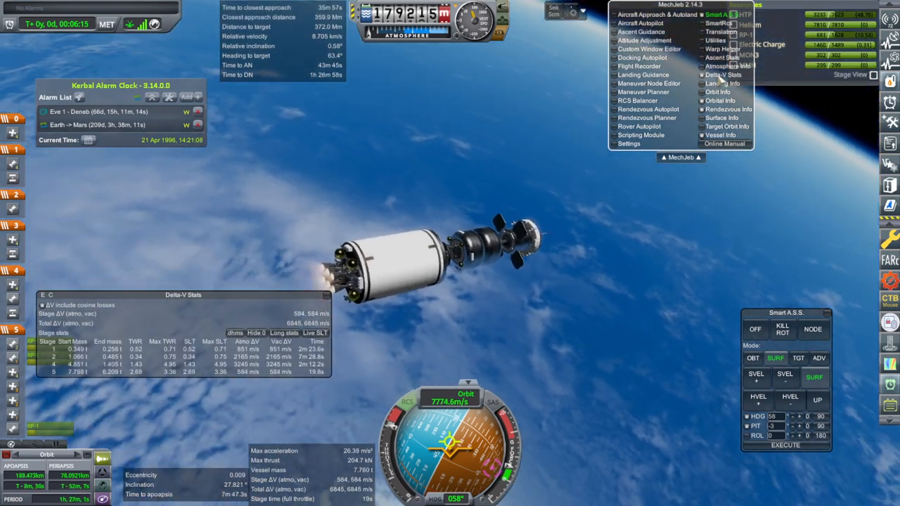
Step: Close MechJeb's Delta-V Stats window on the in-flight launch vehicle
left_click(677, 9)
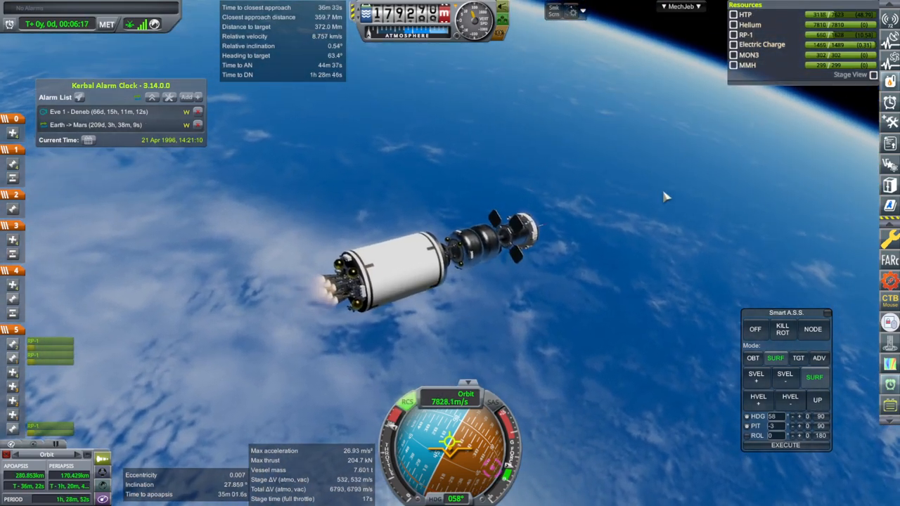
mouse_move(655, 216)
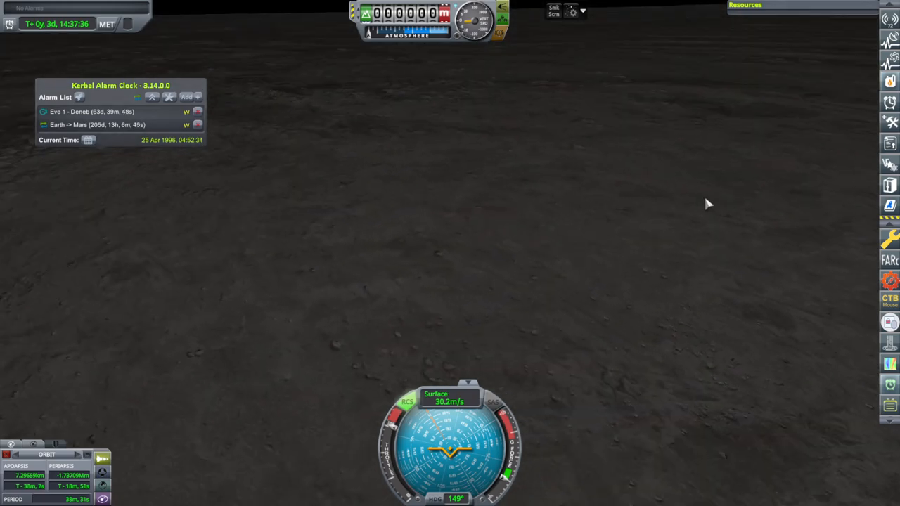
mouse_move(675, 239)
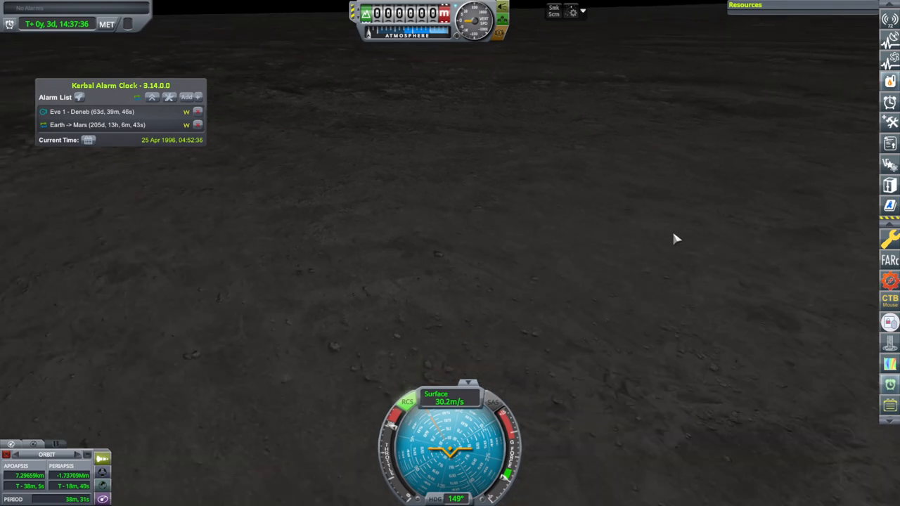
mouse_move(651, 248)
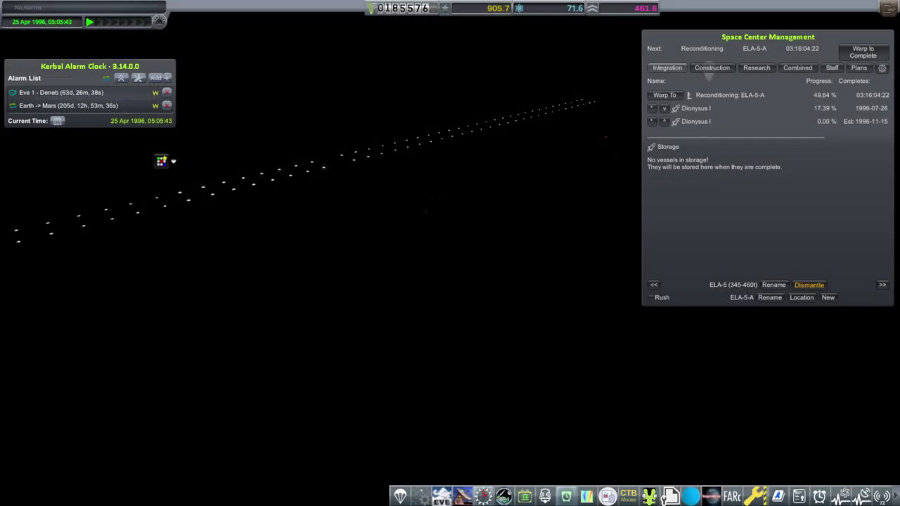
Step: Open Kerbal Construction Time's Space Center Management showing ELA-5-A and Dionysus I
left_click(828, 69)
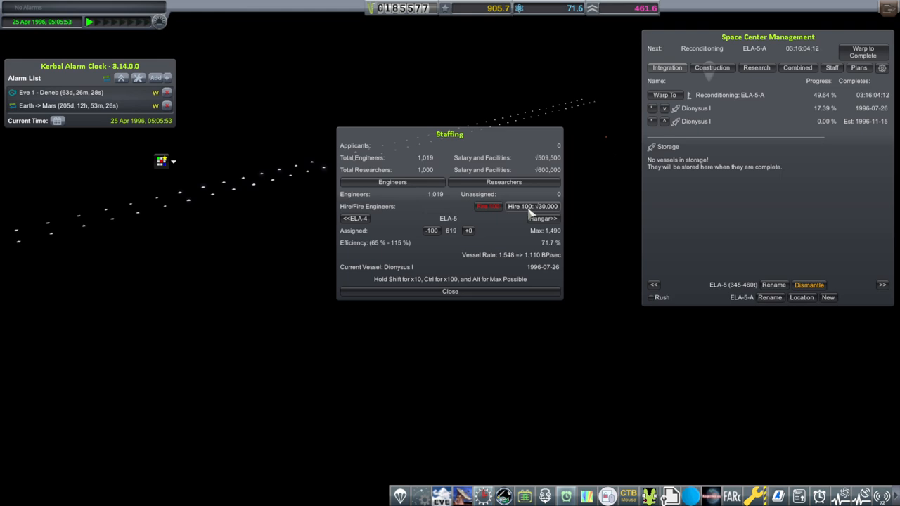
Step: Hire another 100 engineers and assign the unassigned staff to ELA-5, reaching 819
left_click(532, 206)
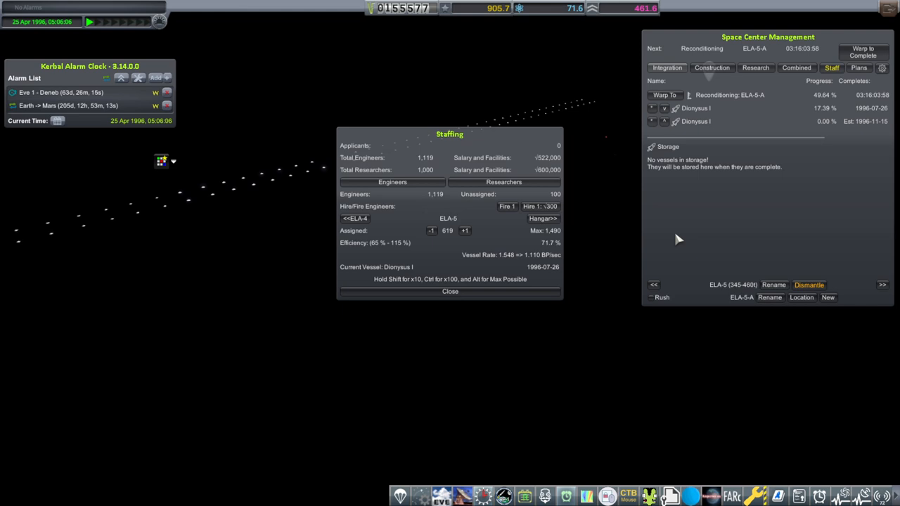
mouse_move(561, 241)
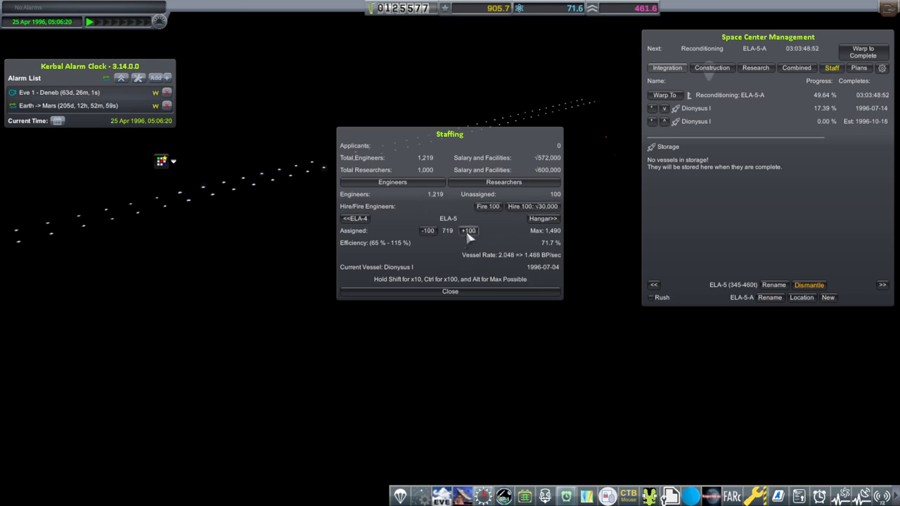
left_click(469, 230)
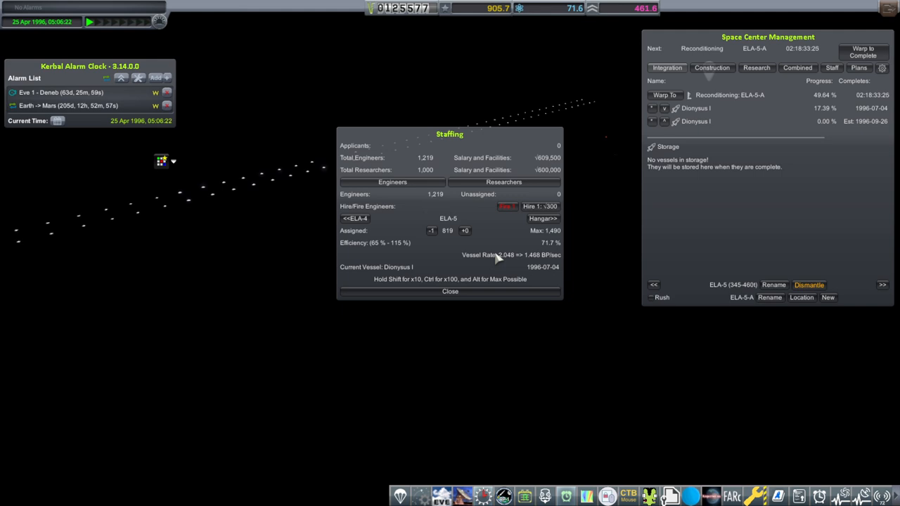
mouse_move(542, 269)
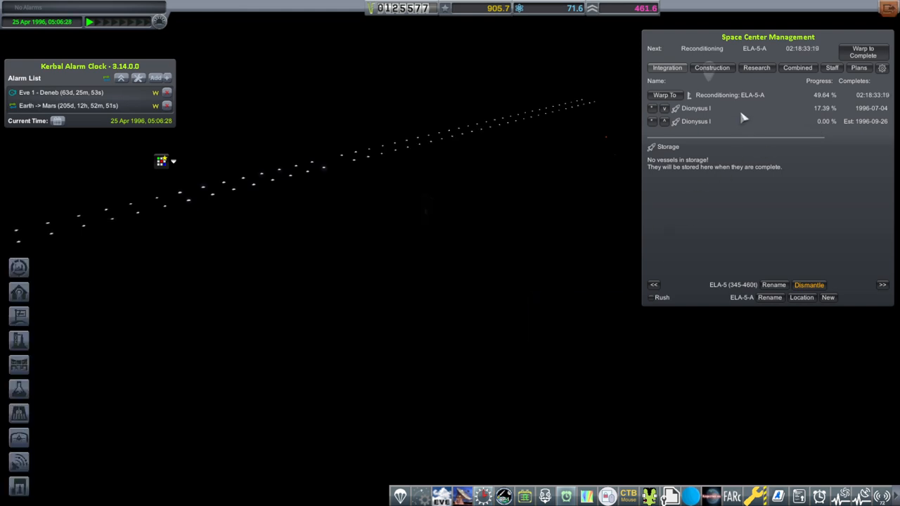
mouse_move(721, 117)
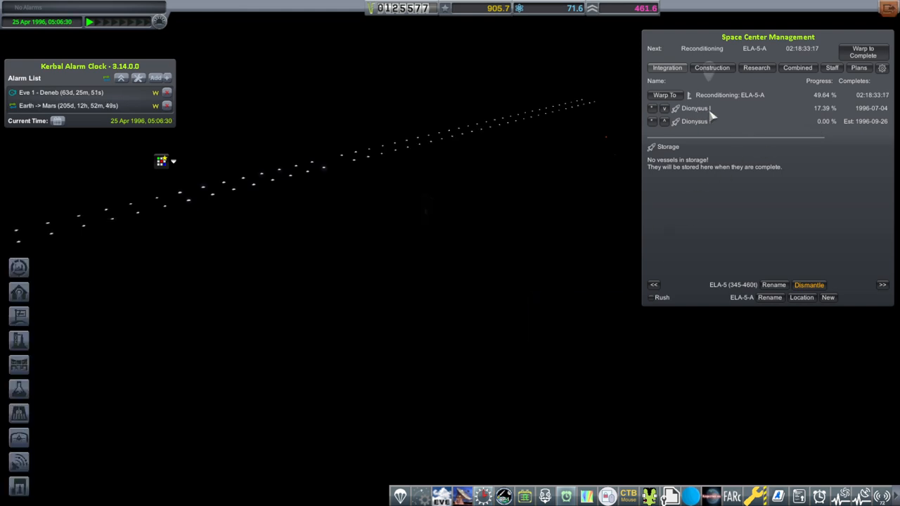
mouse_move(708, 128)
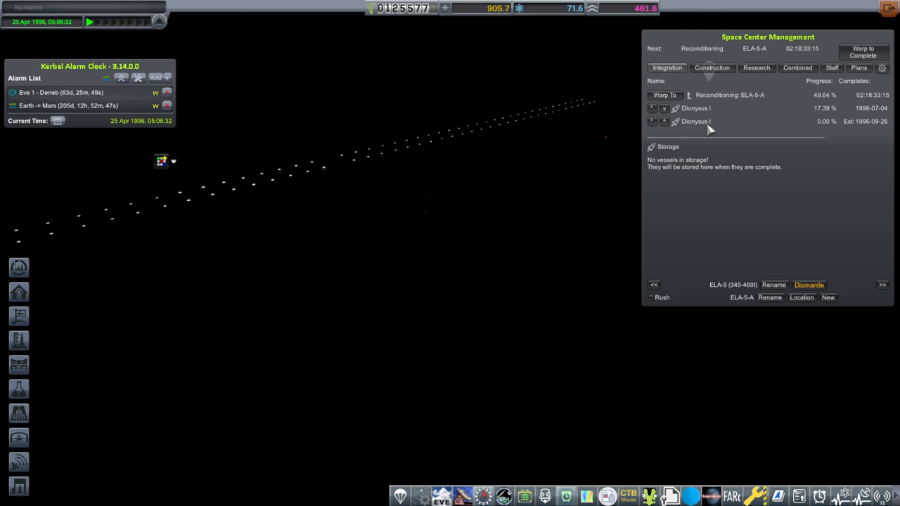
mouse_move(696, 123)
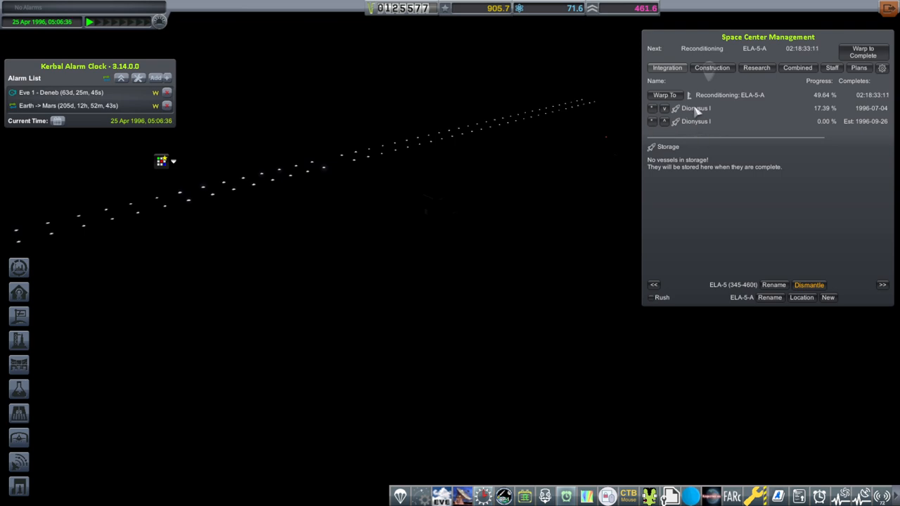
mouse_move(691, 121)
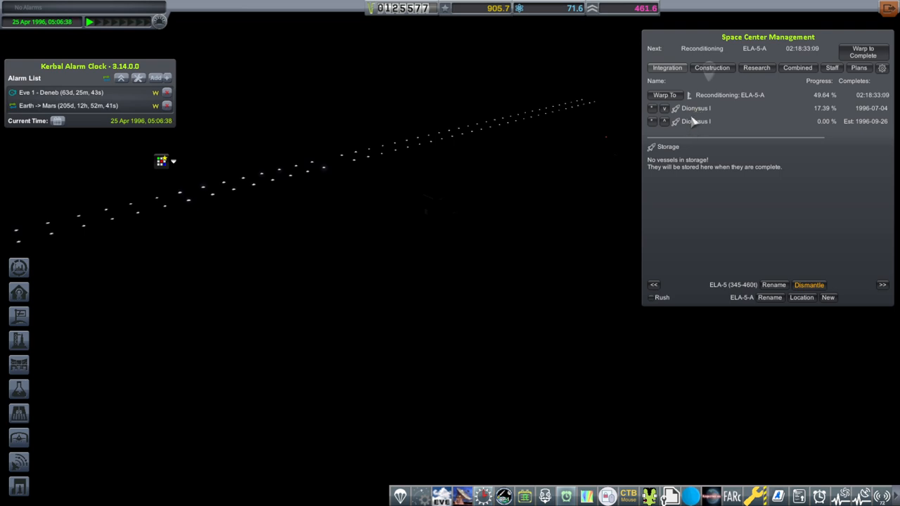
mouse_move(696, 130)
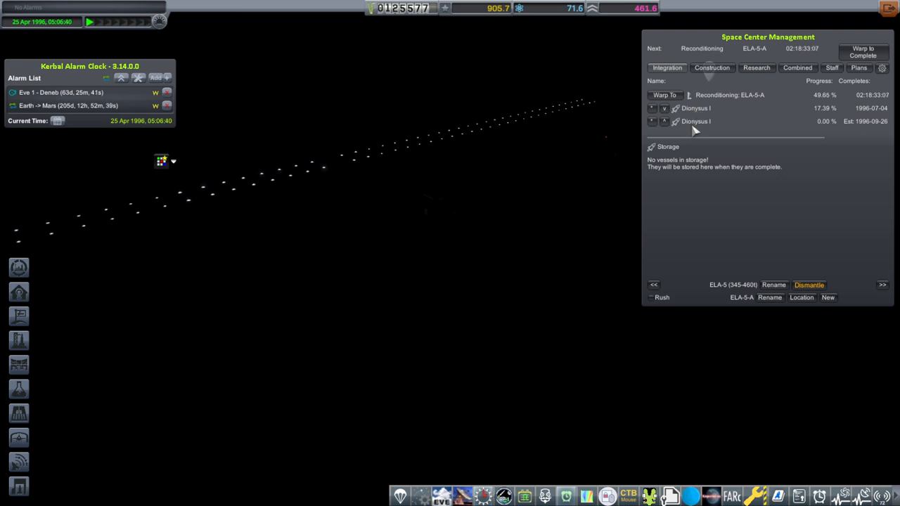
mouse_move(749, 121)
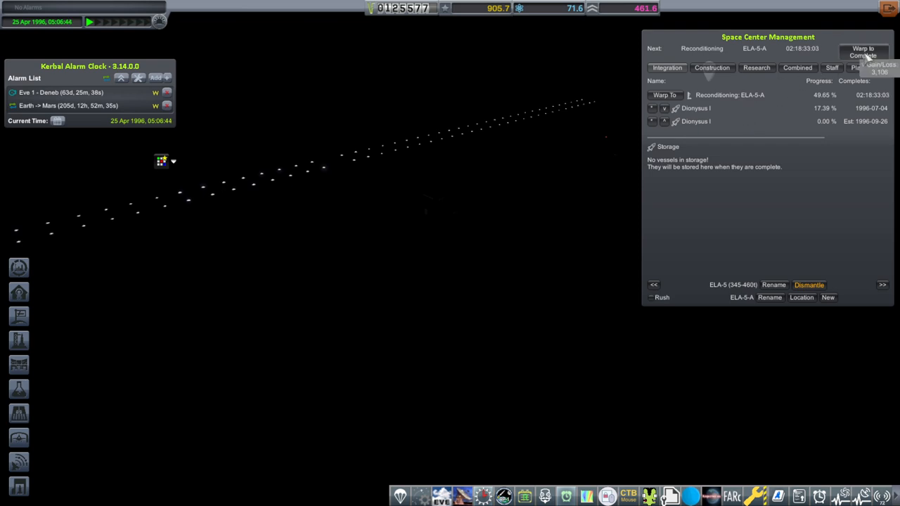
Step: Warp time until ELA-5-A reconditioning completes on 27 Apr 1996, then stop the warp
left_click(862, 53)
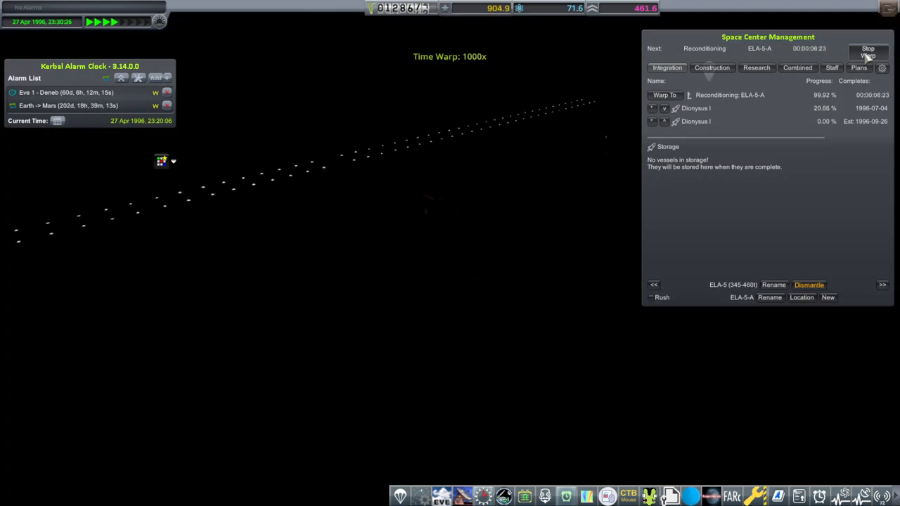
left_click(862, 49)
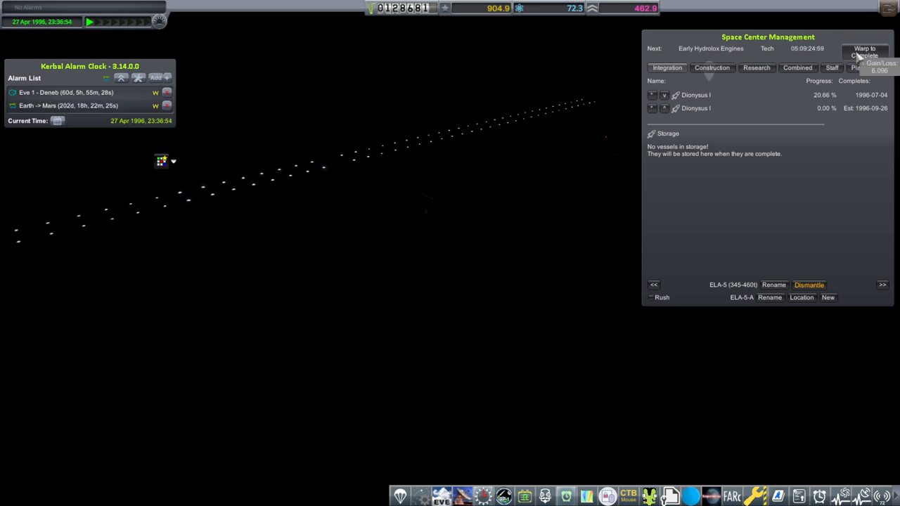
Step: Warp to the Eve 1 - Deneb probe and set Smart A.S.S. to ADV, SUN, DOWN
left_click(862, 48)
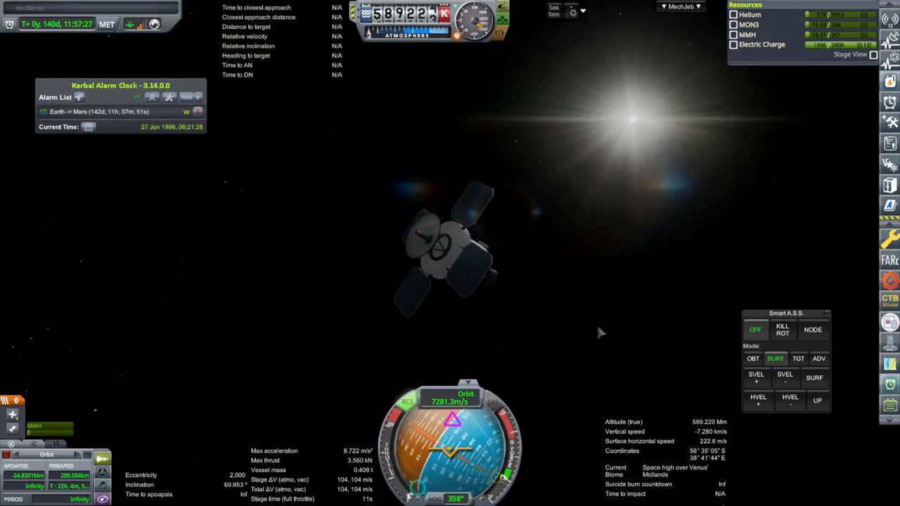
left_click(826, 359)
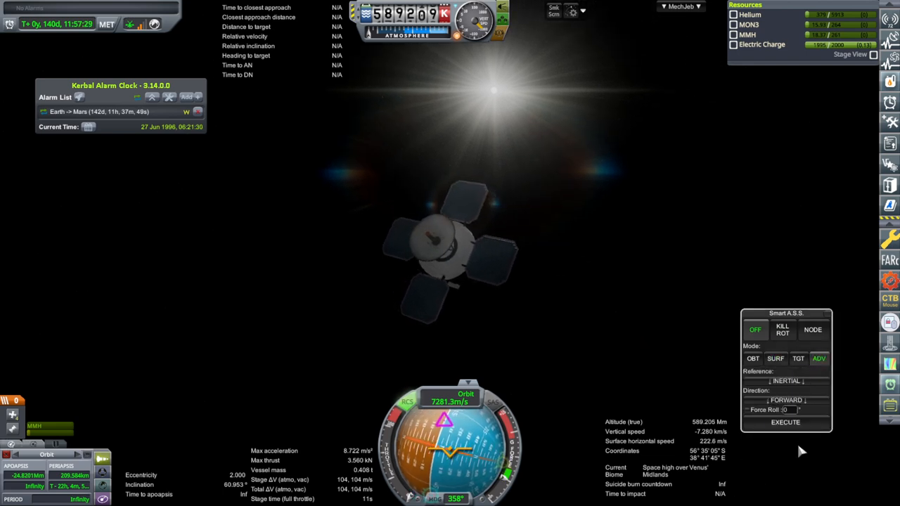
left_click(785, 381)
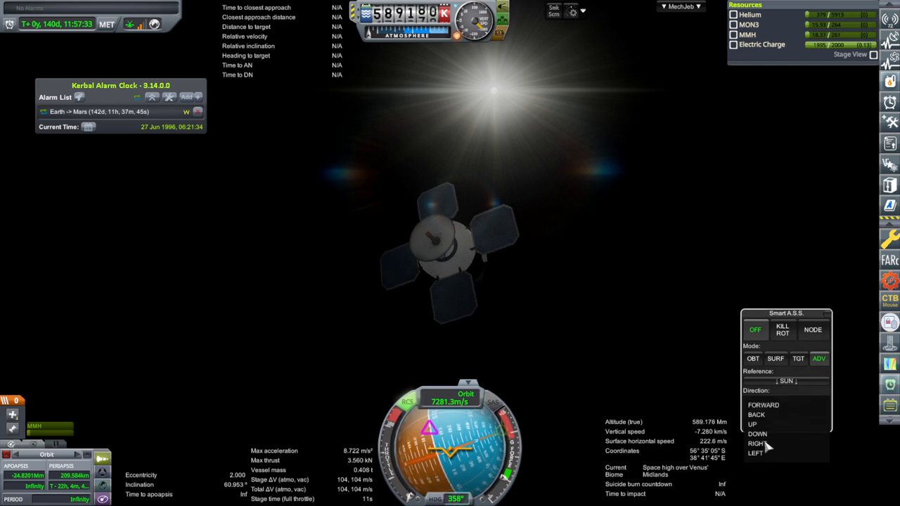
left_click(755, 435)
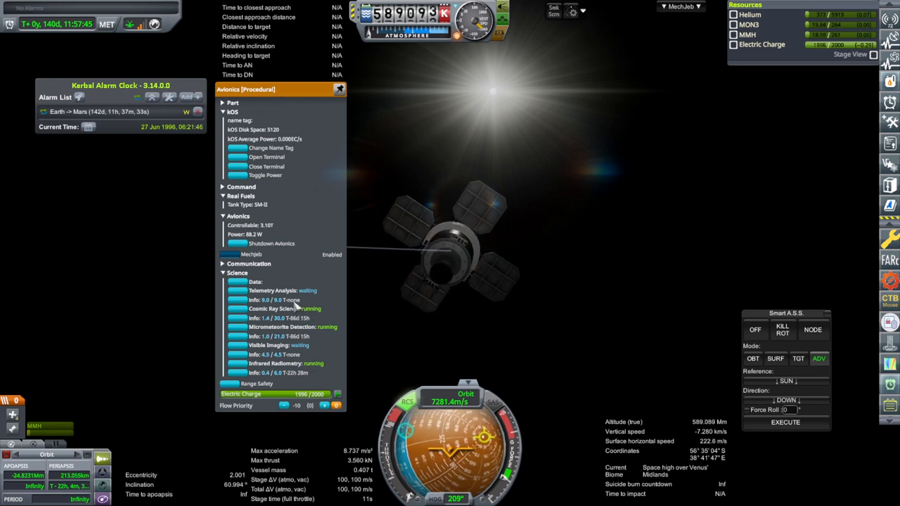
mouse_move(673, 264)
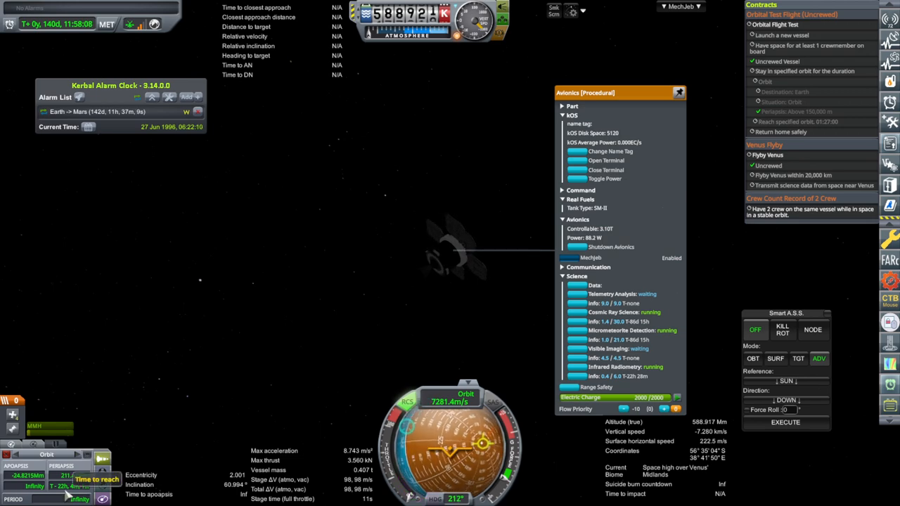
Step: Open the Contracts app from the toolbar beside the probe avionics' experiment status
left_click(678, 93)
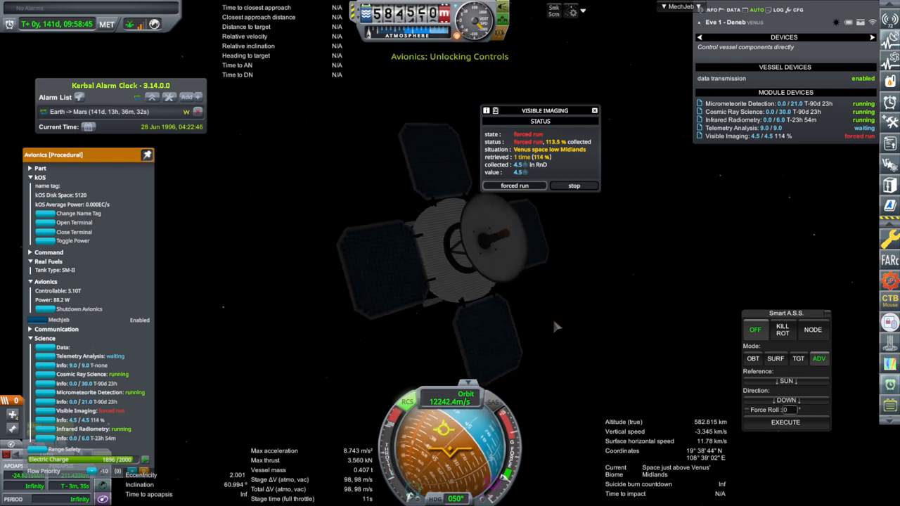
Step: Force-run Visible Imaging and Telemetry Analysis, then stop Telemetry Analysis and close its window
left_click(700, 128)
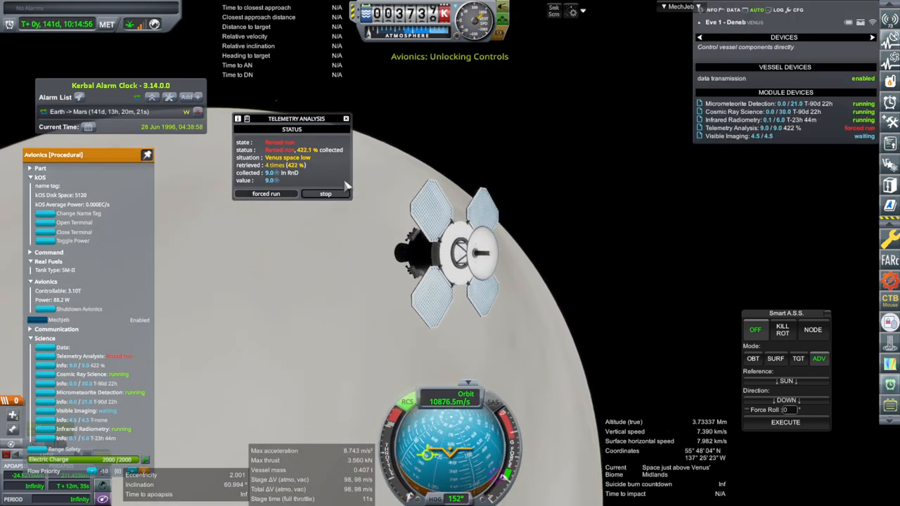
left_click(324, 194)
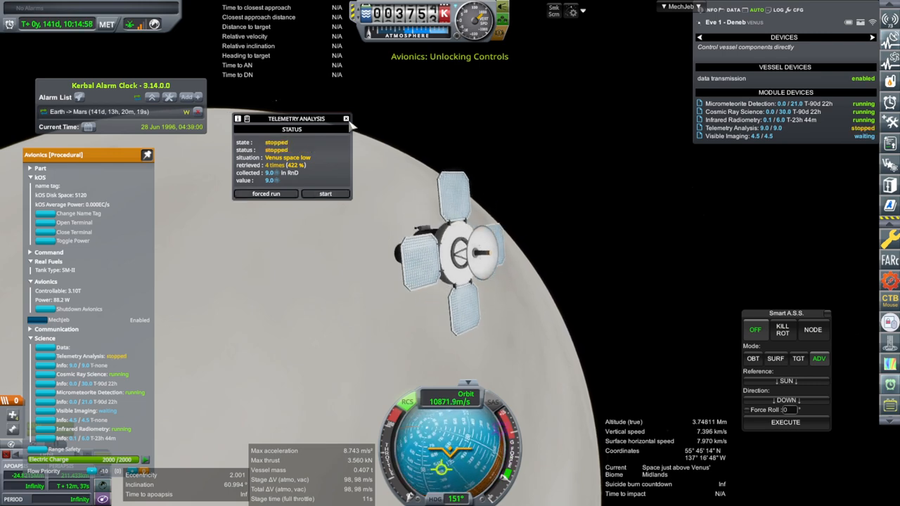
left_click(346, 118)
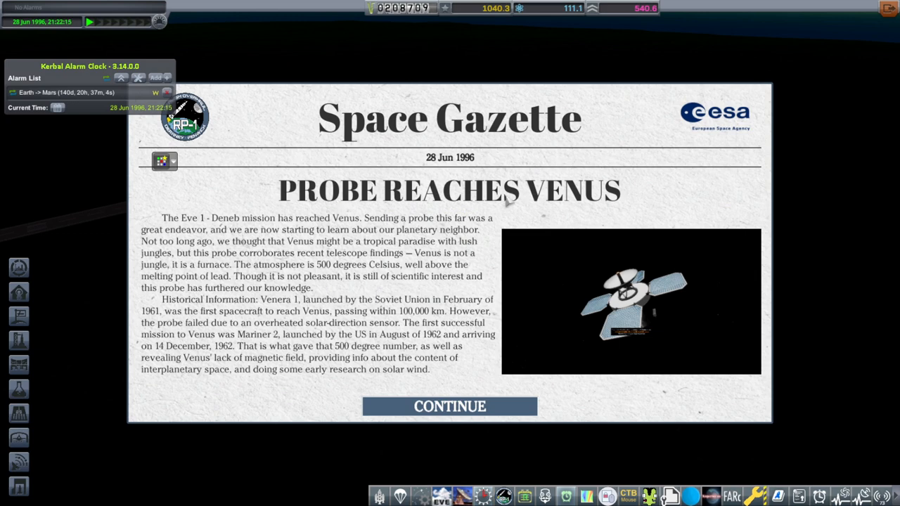
mouse_move(424, 406)
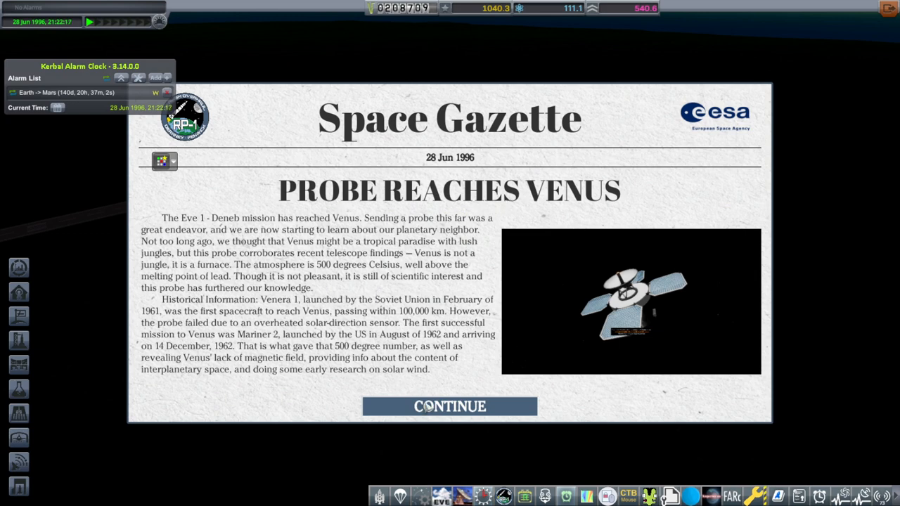
Step: Continue past the Space Gazette story about Eve 1 - Deneb reaching Venus
left_click(450, 407)
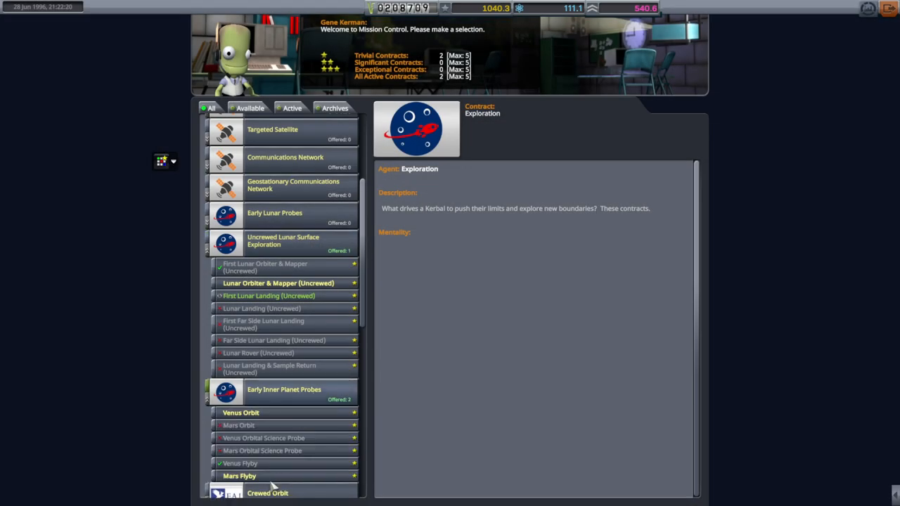
Step: Accept the Mars Flyby contract, view Venus Orbit, then return to the Space Center
left_click(239, 476)
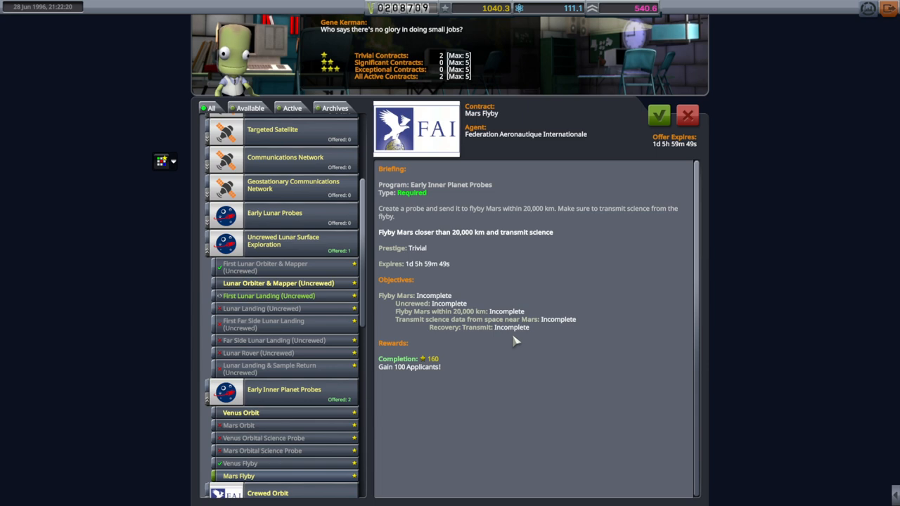
left_click(659, 115)
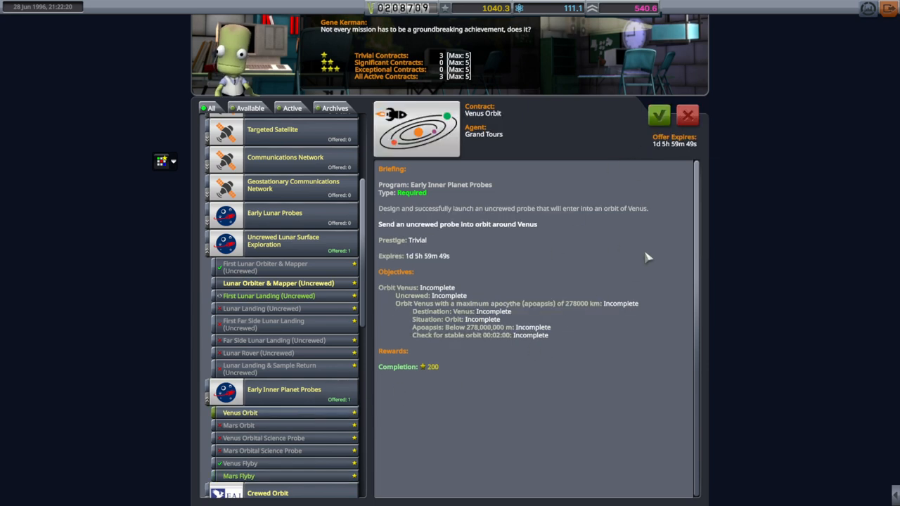
left_click(658, 115)
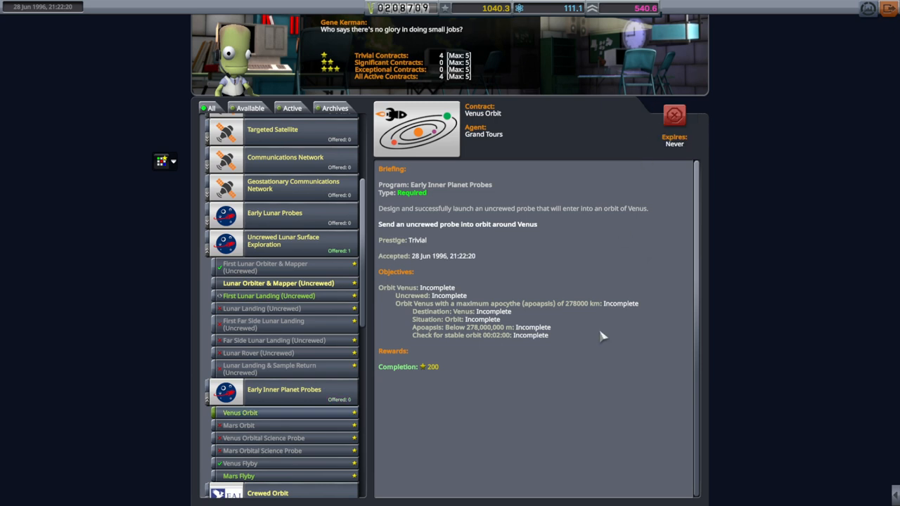
scroll("down", 3)
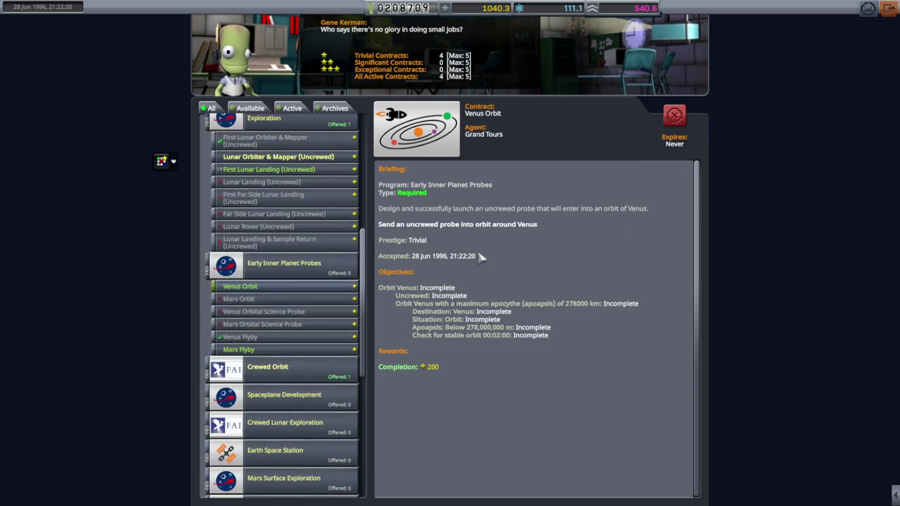
mouse_move(678, 297)
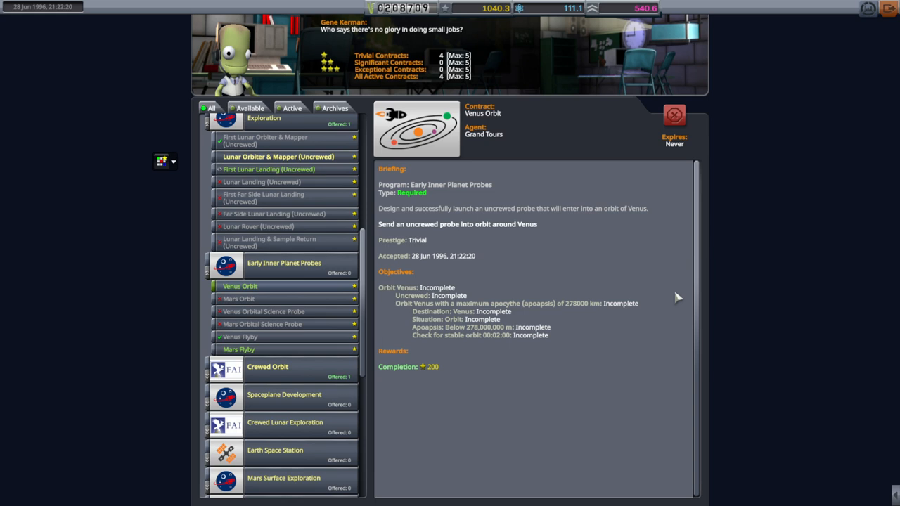
mouse_move(278, 337)
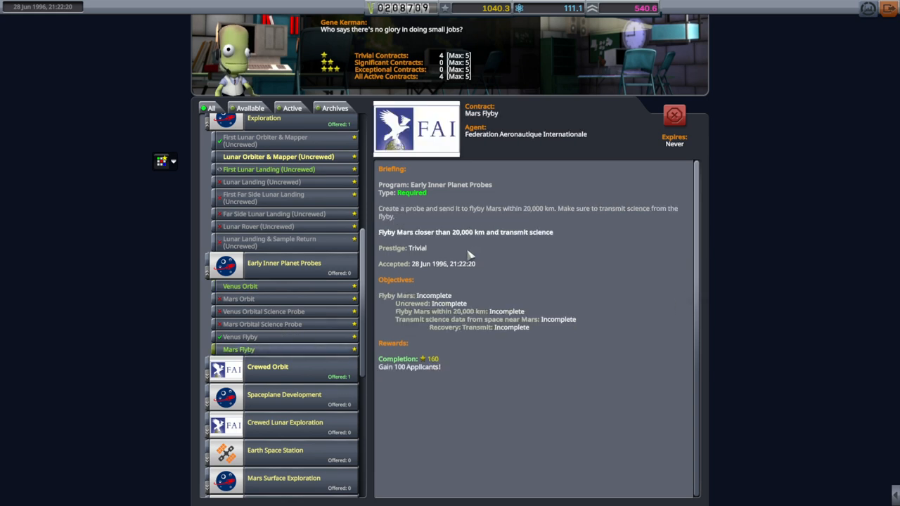
left_click(268, 367)
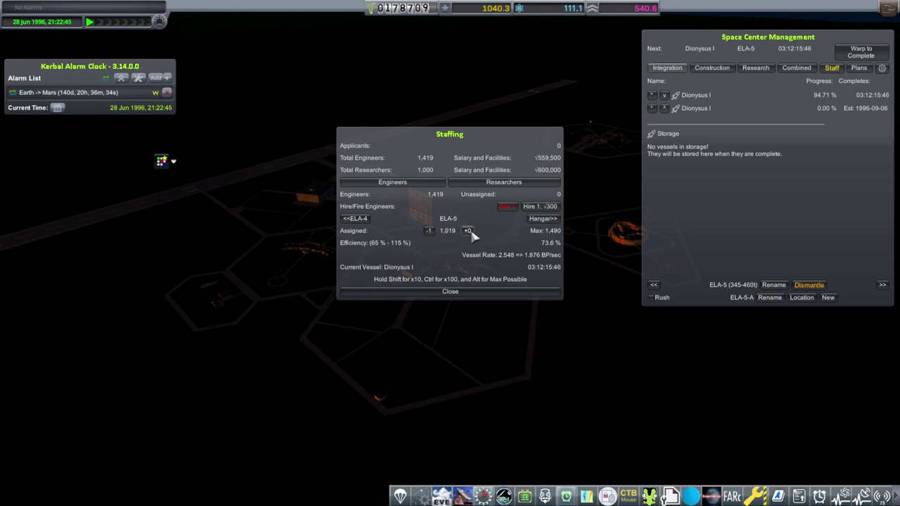
mouse_move(534, 200)
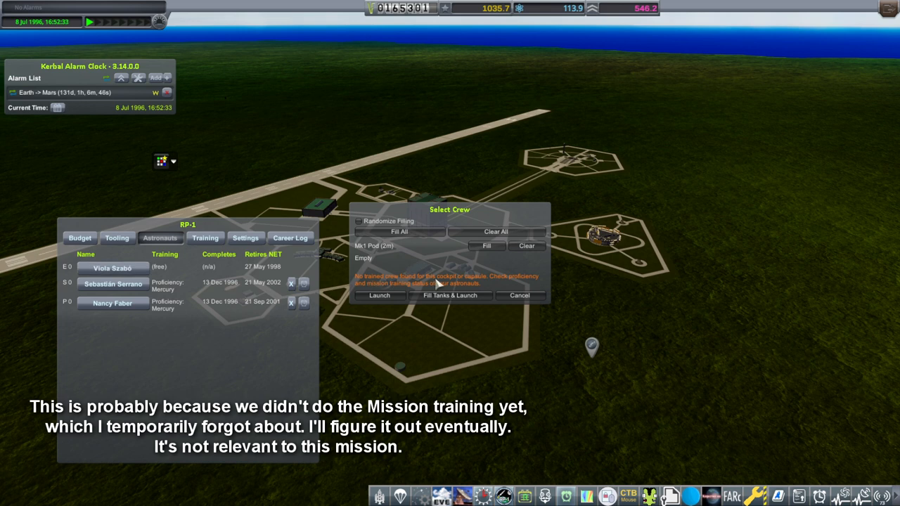
mouse_move(536, 290)
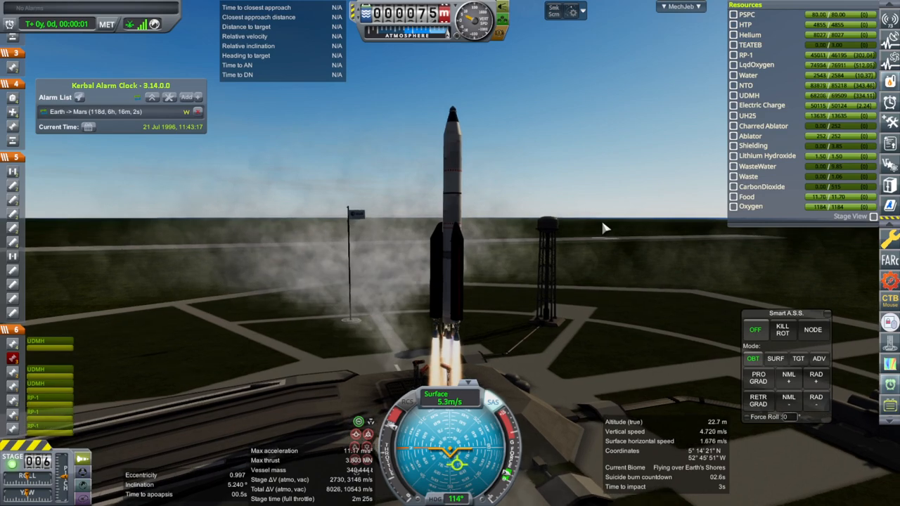
Step: Fly the ascent to about 150 km, separating spent stages 6 and 5
left_click(778, 359)
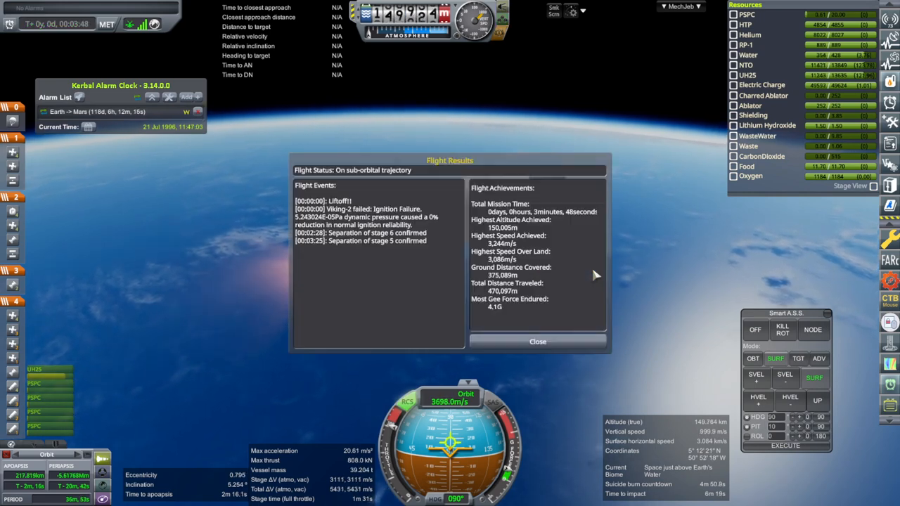
Step: Dismiss the Flight Results summary and keep the upper stage burning toward 237 km
left_click(536, 341)
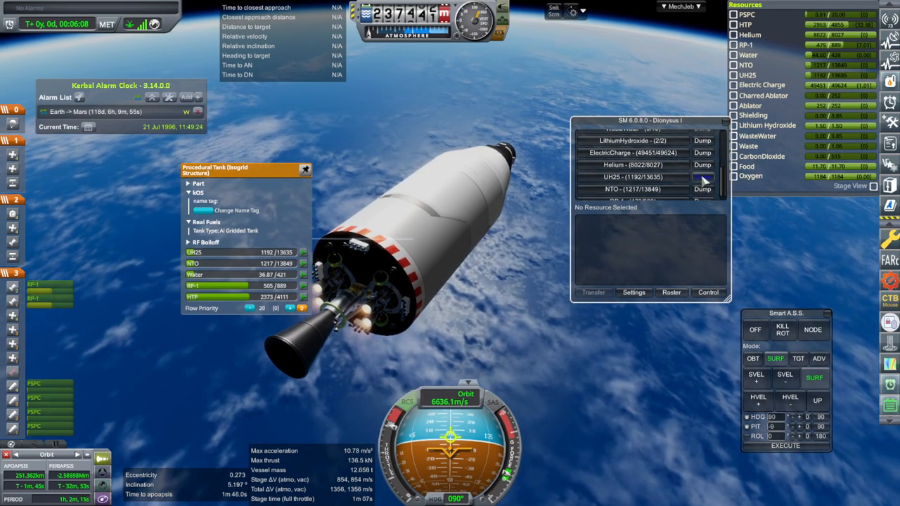
Step: Close the tank and resource panels while finishing the burn into a 283 by 123 km orbit
left_click(702, 176)
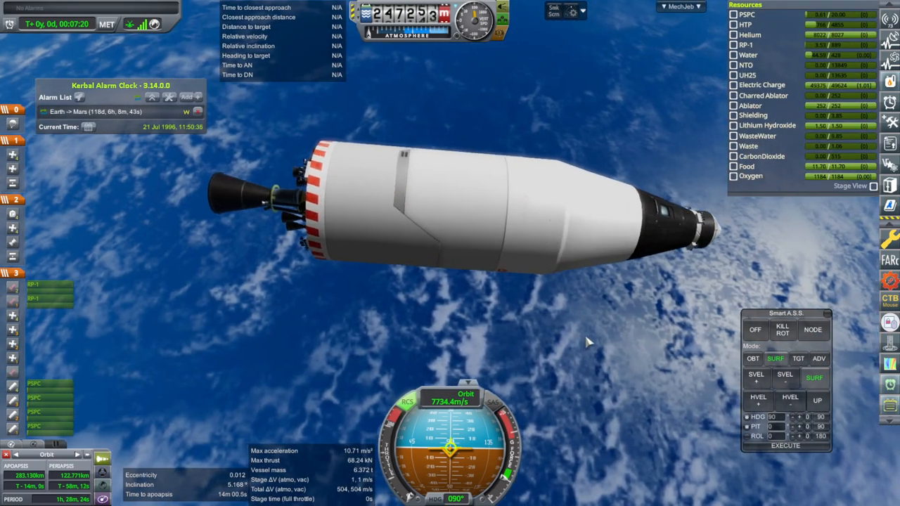
mouse_move(598, 304)
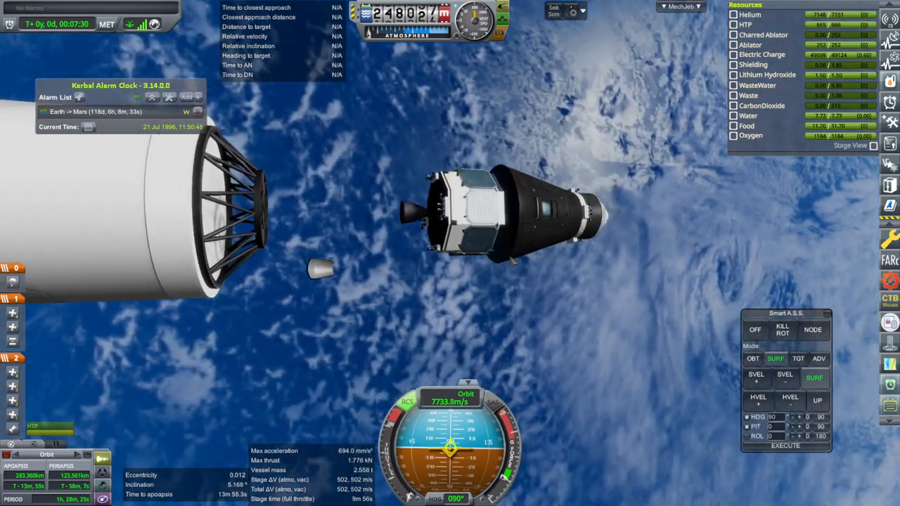
Step: Retro-burn the Dionysus I capsule to drop periapsis to about 68 km, then time-warp
left_click(754, 358)
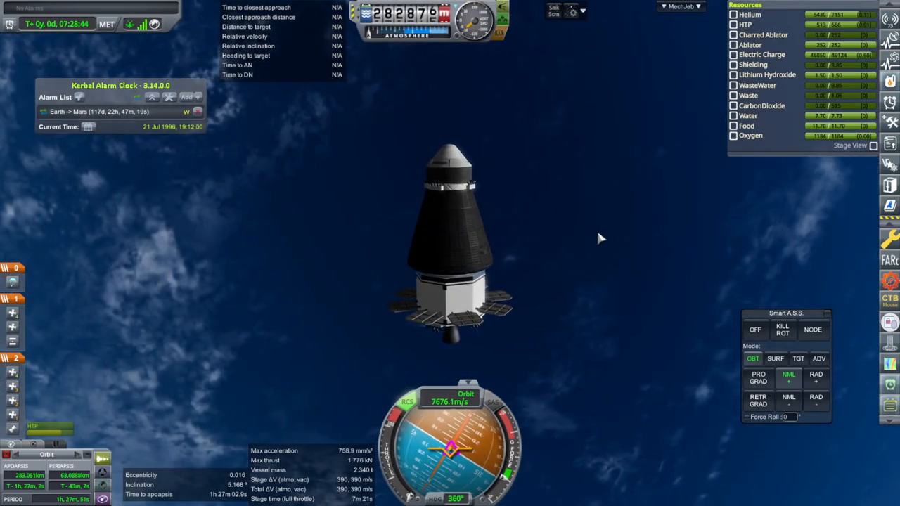
Step: Bring the Dionysus I capsule home through re-entry and recover it for 0.2 science
left_click(779, 358)
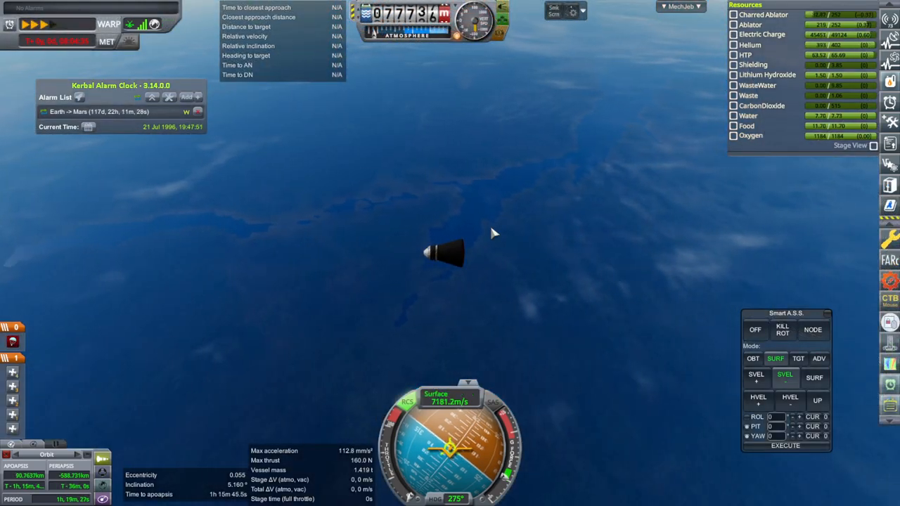
mouse_move(578, 254)
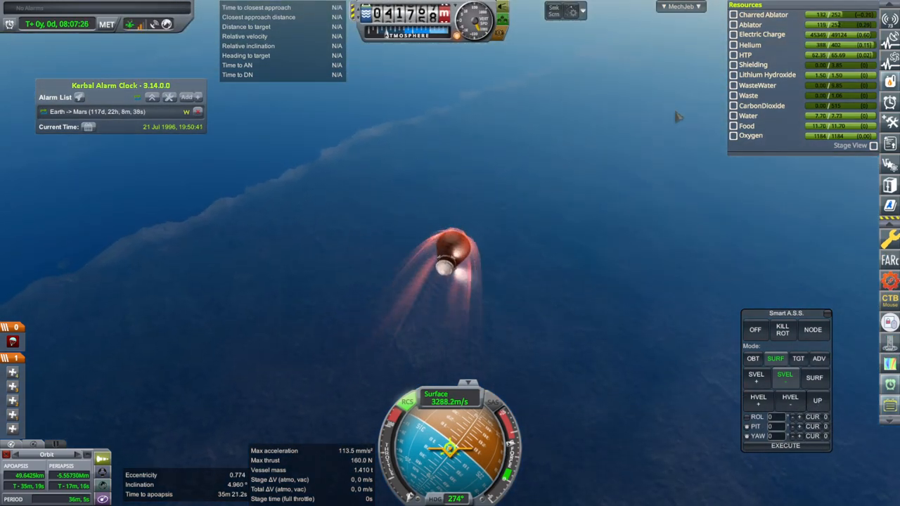
mouse_move(682, 109)
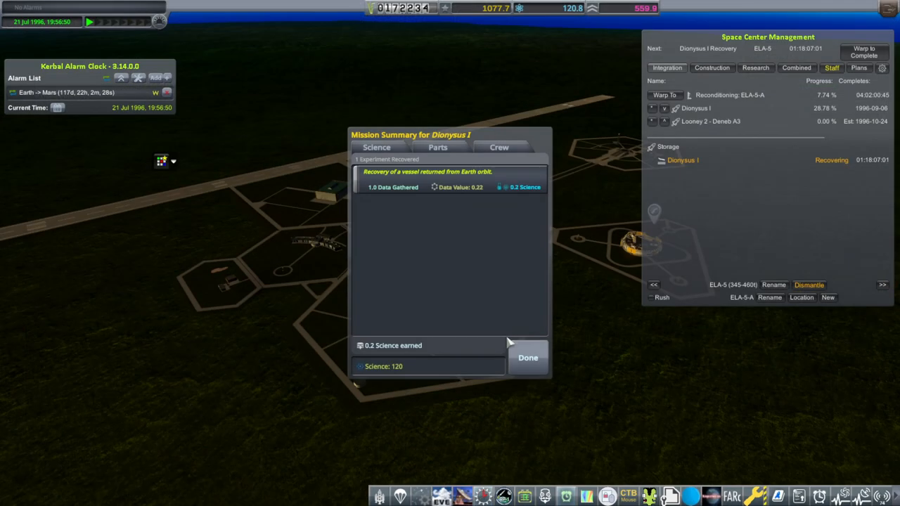
Step: Close the mission summary and accept First Orbital Flight (Crewed) under Crewed Orbit in Mission Control
left_click(528, 357)
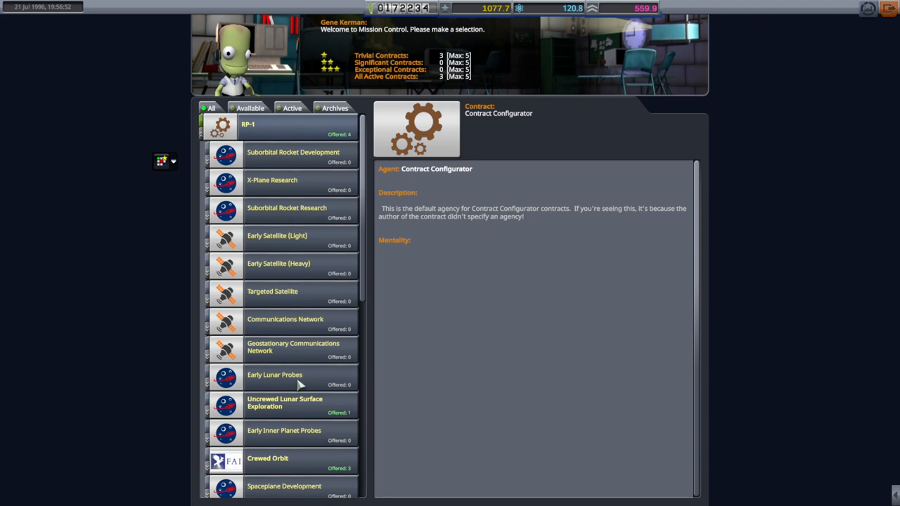
left_click(277, 459)
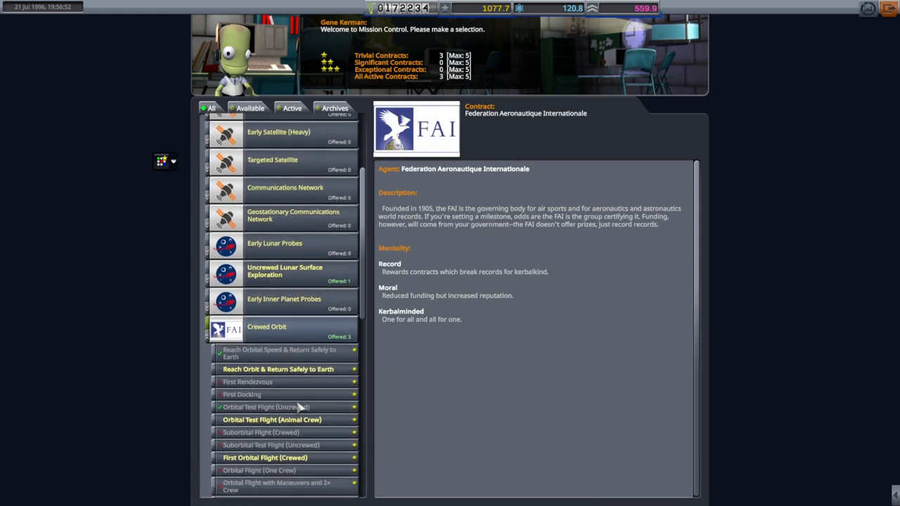
left_click(265, 458)
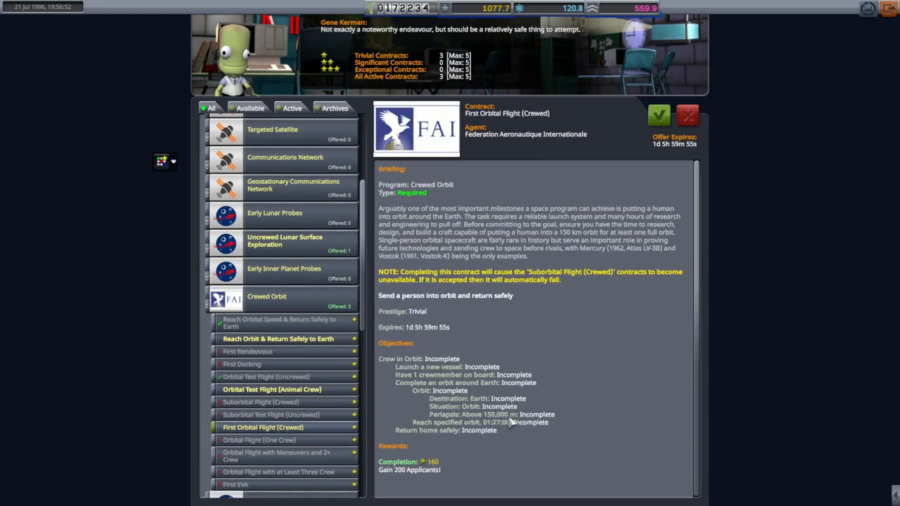
left_click(660, 114)
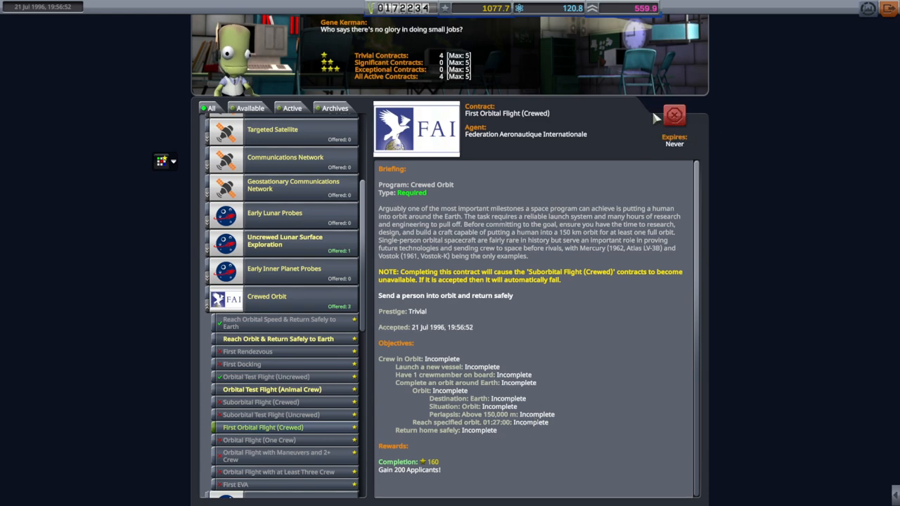
mouse_move(892, 10)
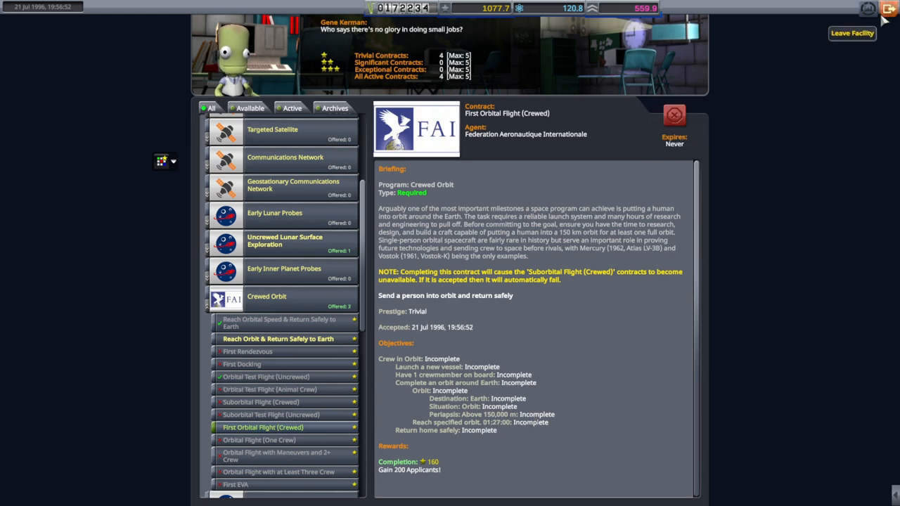